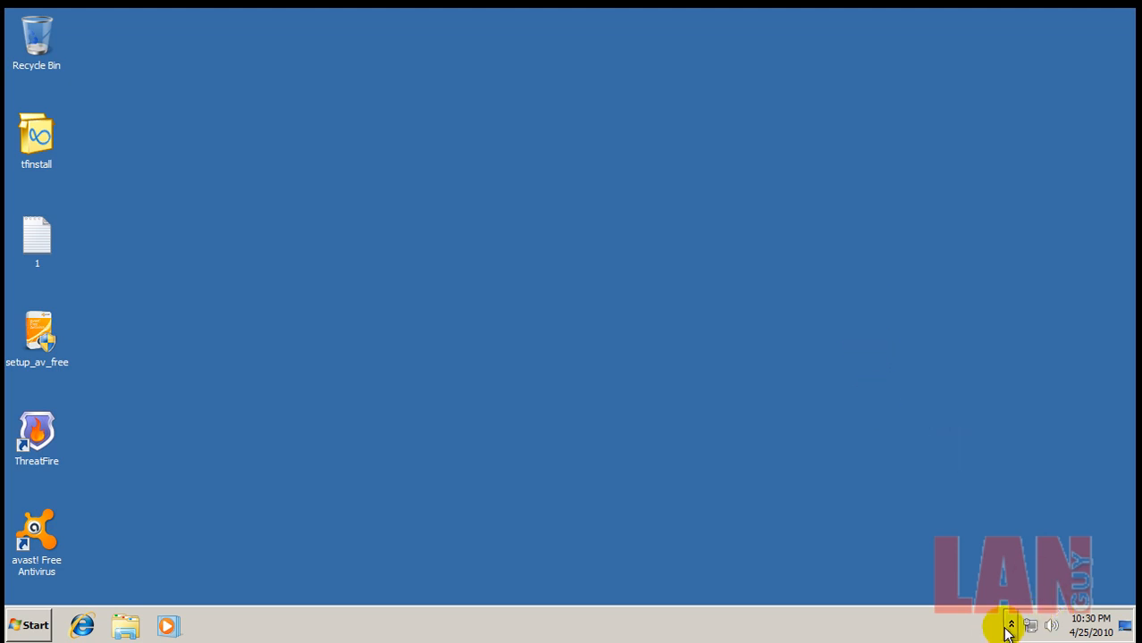
- Reveal the hidden notification-area icons for avast! and ThreatFire
{"action": "left_click", "coordinate": [1011, 626]}
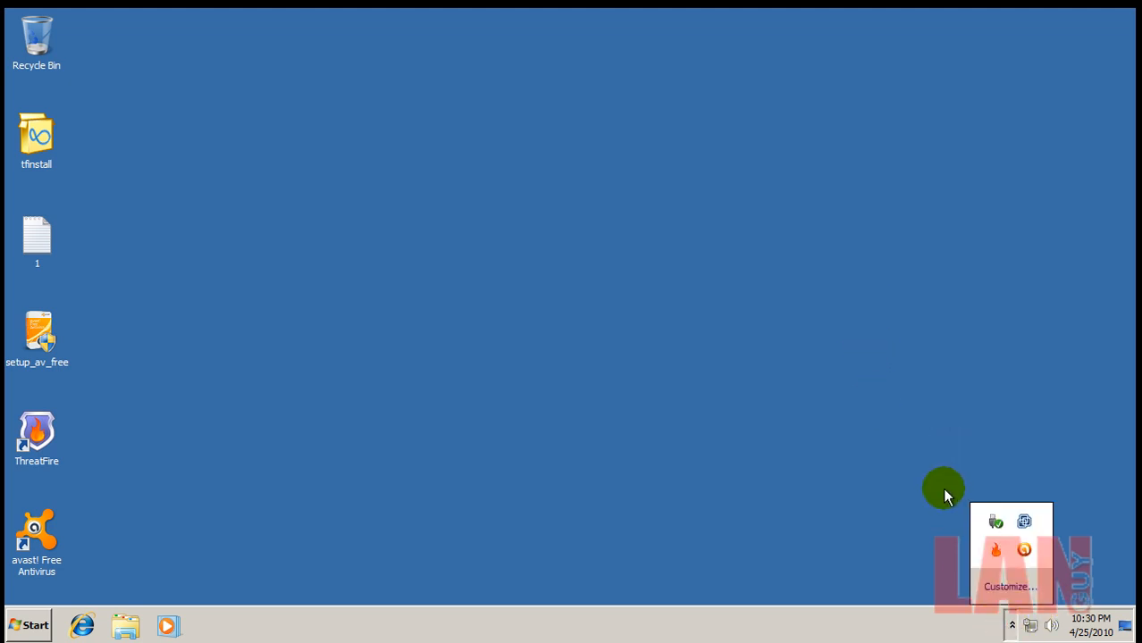
{"action": "mouse_move", "coordinate": [1063, 551]}
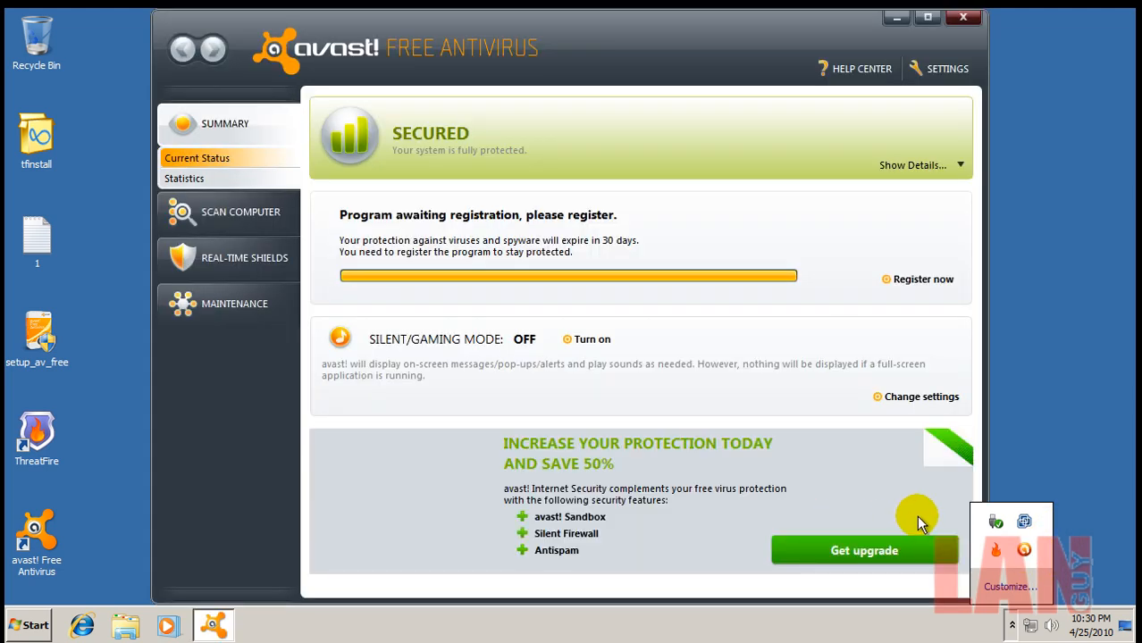
{"action": "mouse_move", "coordinate": [1031, 557]}
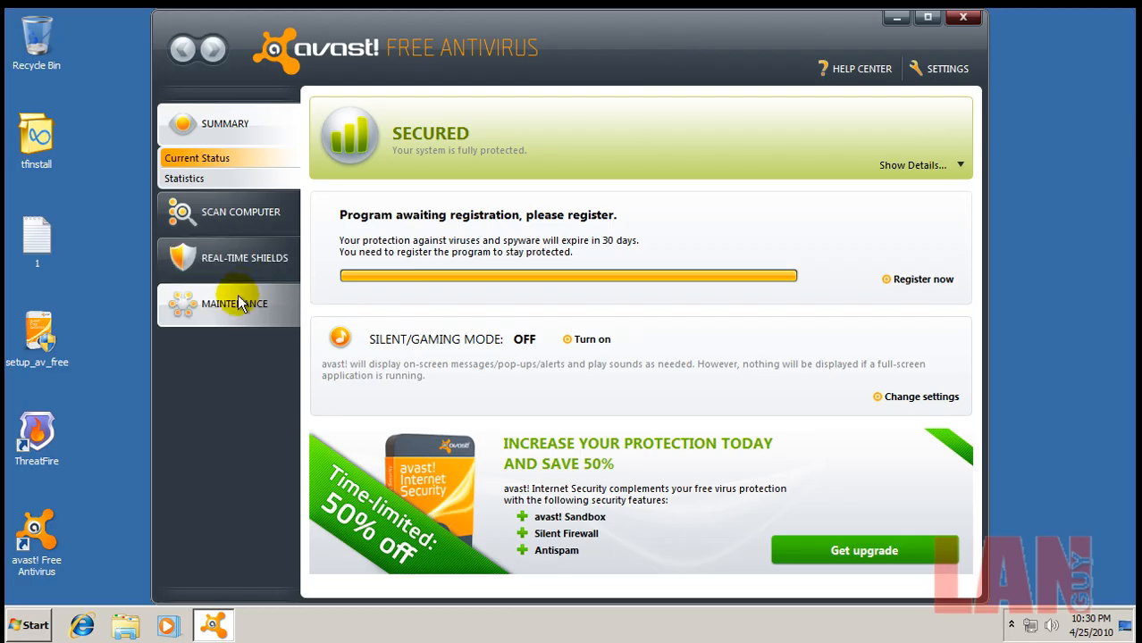
- From Maintenance, run the engine and virus definitions update (already current, 100425-1)
{"action": "left_click", "coordinate": [235, 303]}
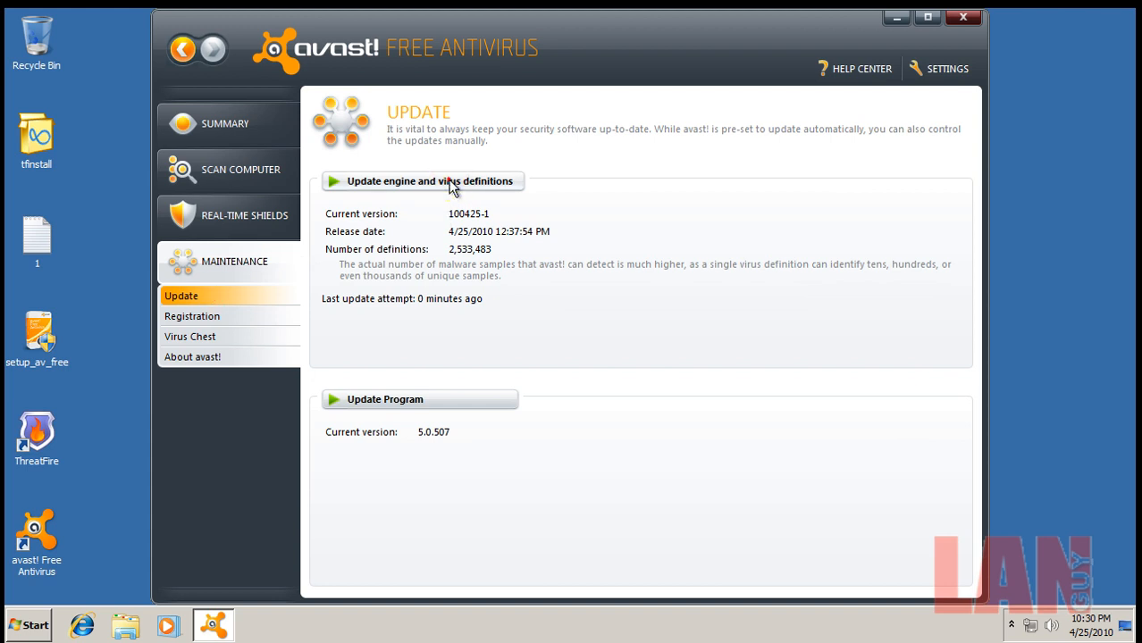
{"action": "left_click", "coordinate": [421, 180]}
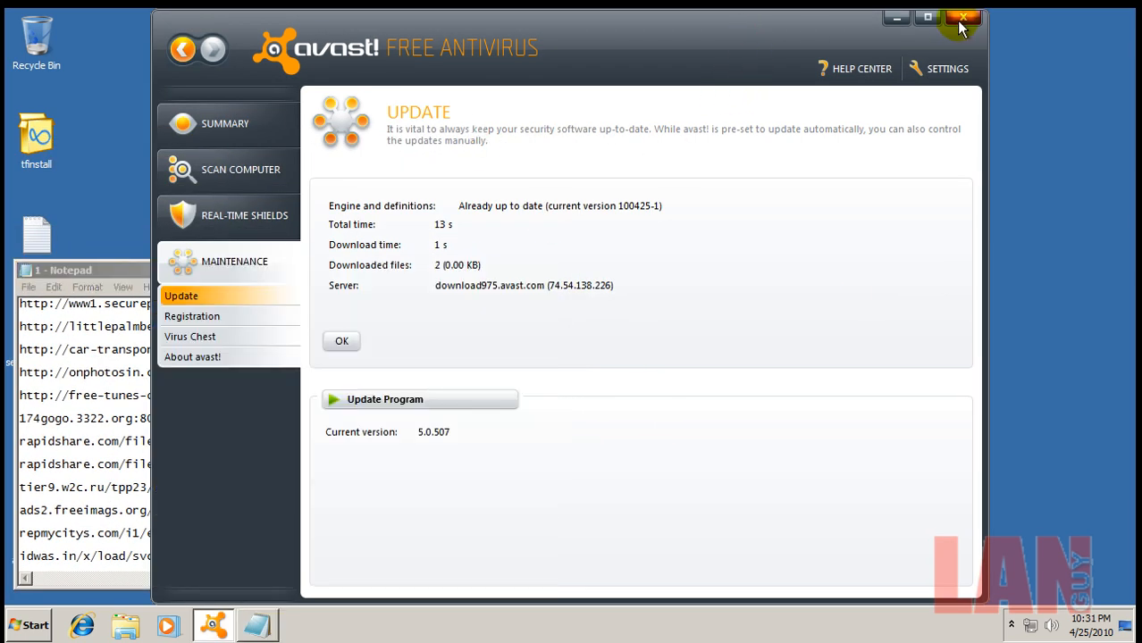
- Close avast!, position the Notepad URL list and launch Internet Explorer beside it
{"action": "left_click", "coordinate": [964, 17]}
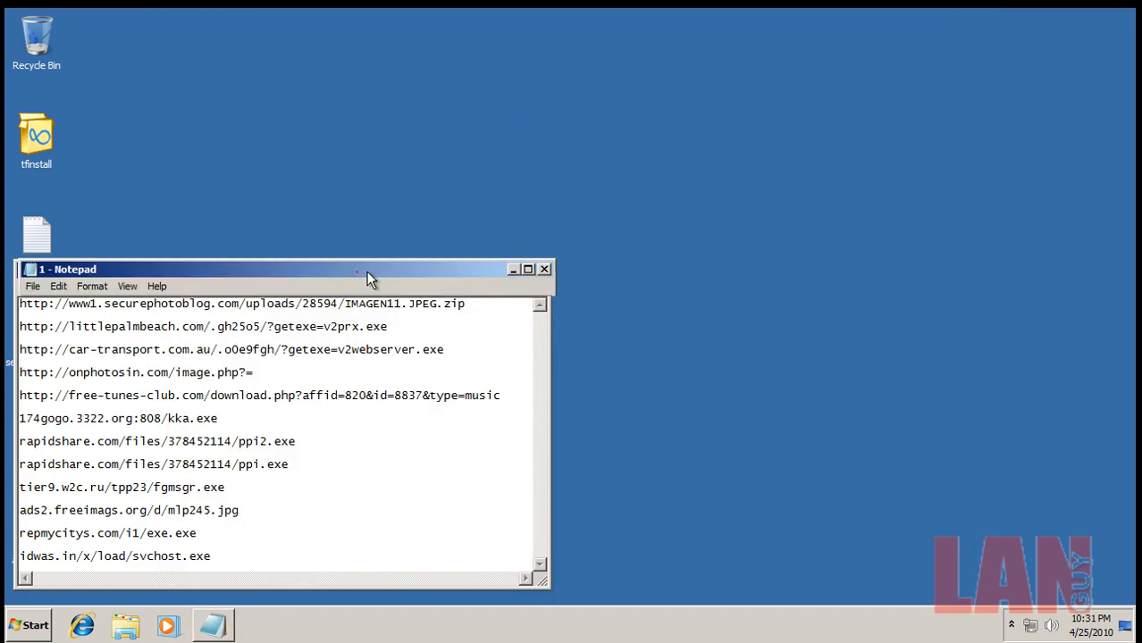
{"action": "left_click_drag", "start_coordinate": [281, 269], "coordinate": [340, 275]}
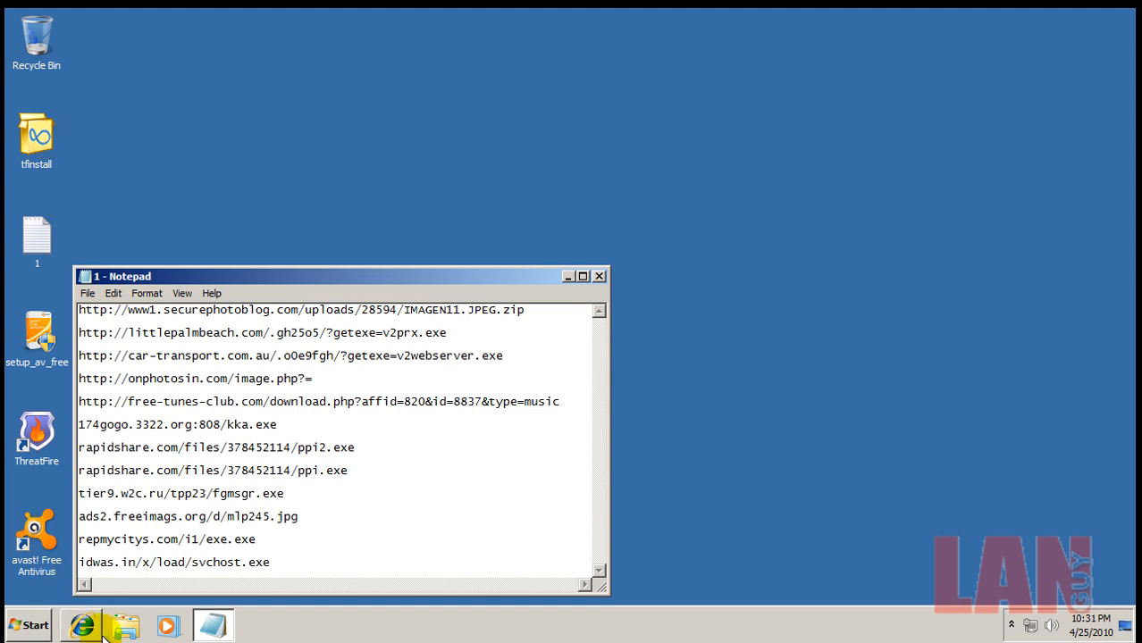
{"action": "left_click_drag", "start_coordinate": [339, 275], "coordinate": [278, 273]}
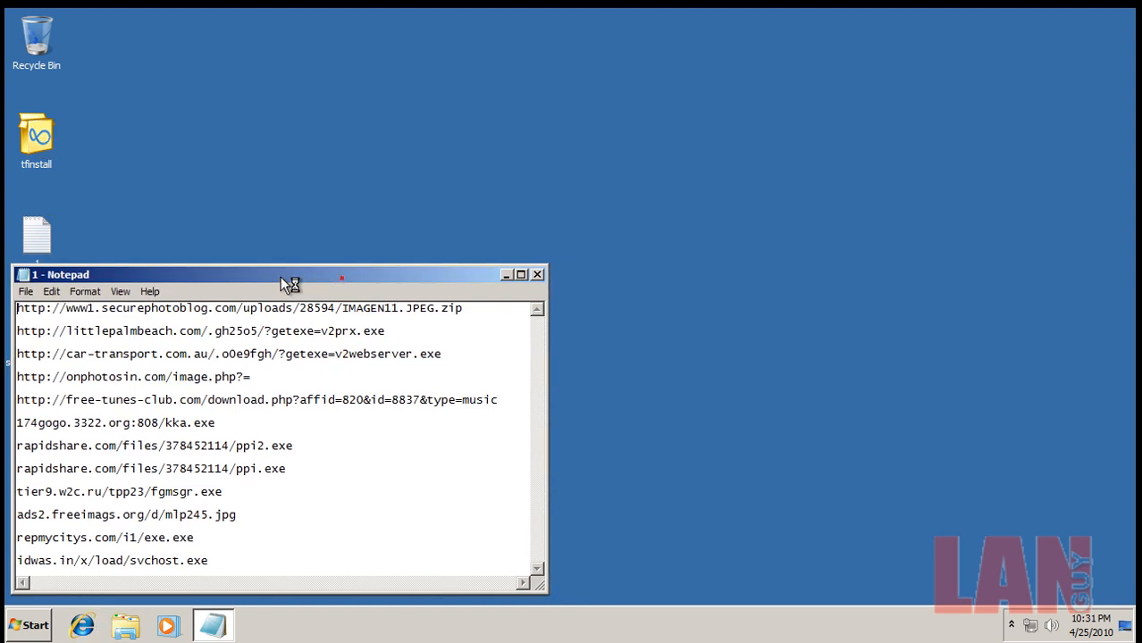
{"action": "left_click", "coordinate": [82, 625]}
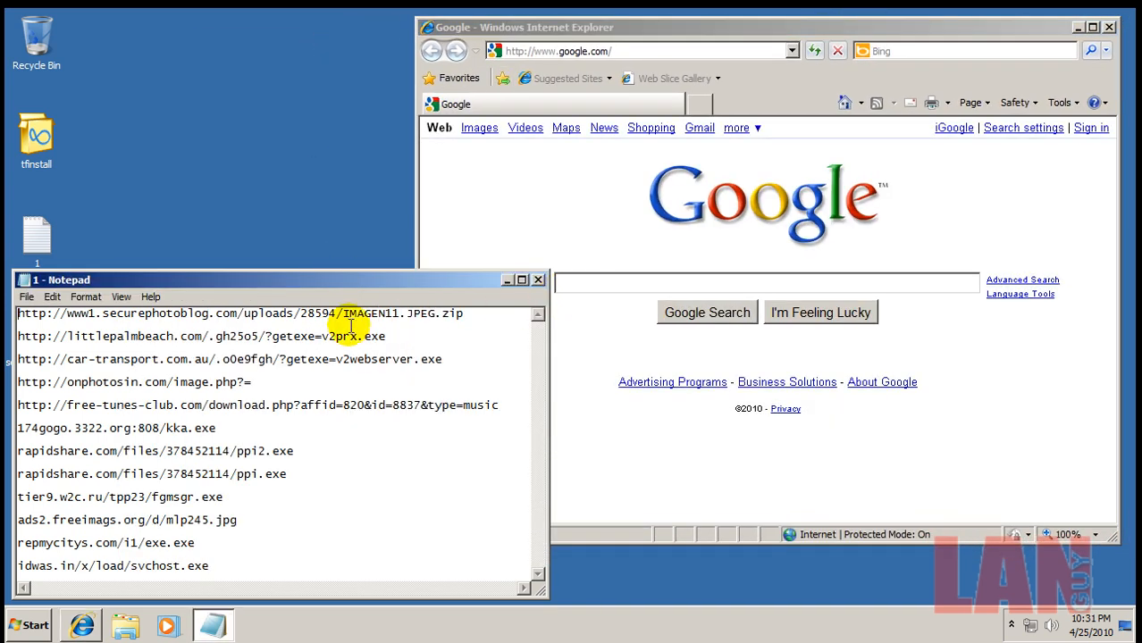
- Load the first malware URL in the browser and allow the v2prx.exe content, which avast blocks
{"action": "right_click", "coordinate": [348, 313]}
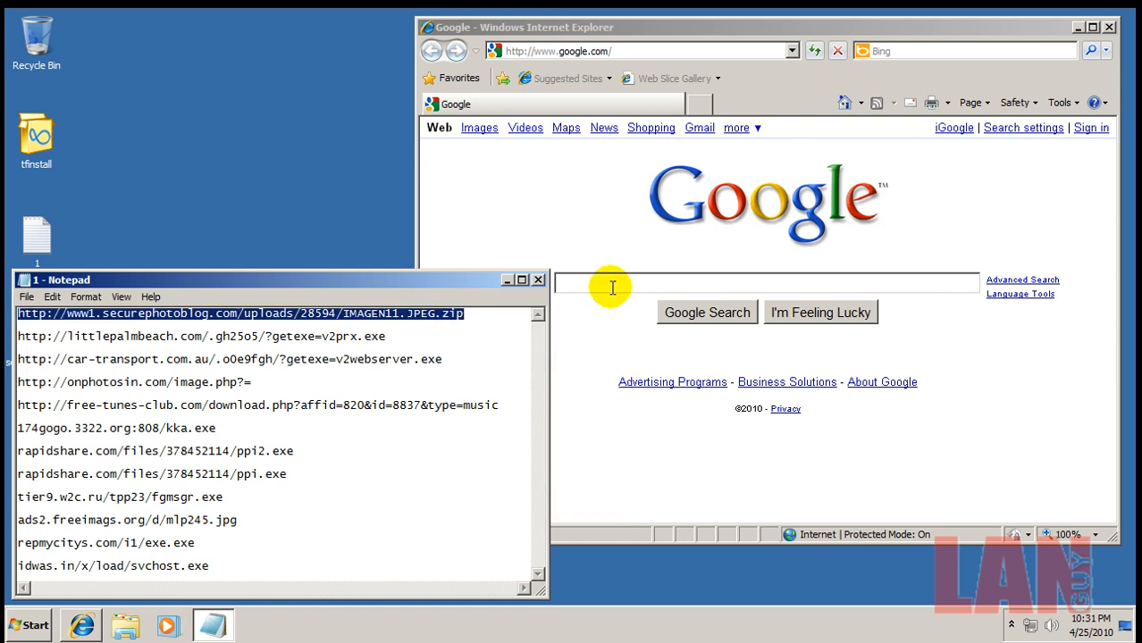
{"action": "left_click", "coordinate": [642, 50]}
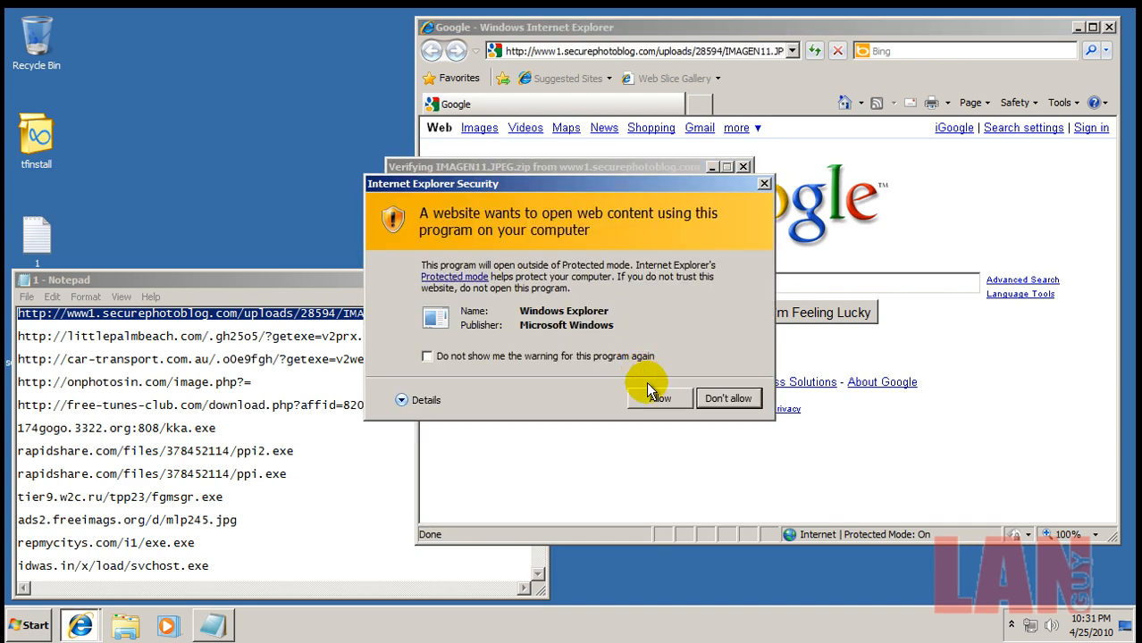
{"action": "left_click", "coordinate": [658, 399]}
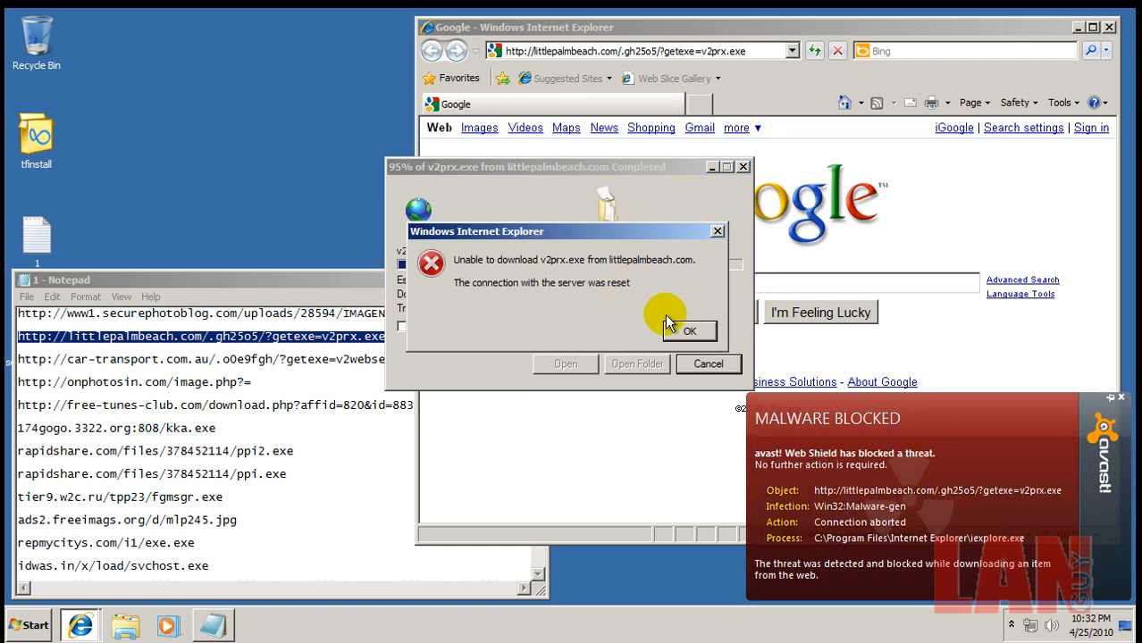
- Try the car-transport, onphotosin and free-tunes-club URLs; the last offers Fixer-downloader.exe
{"action": "left_click", "coordinate": [689, 331]}
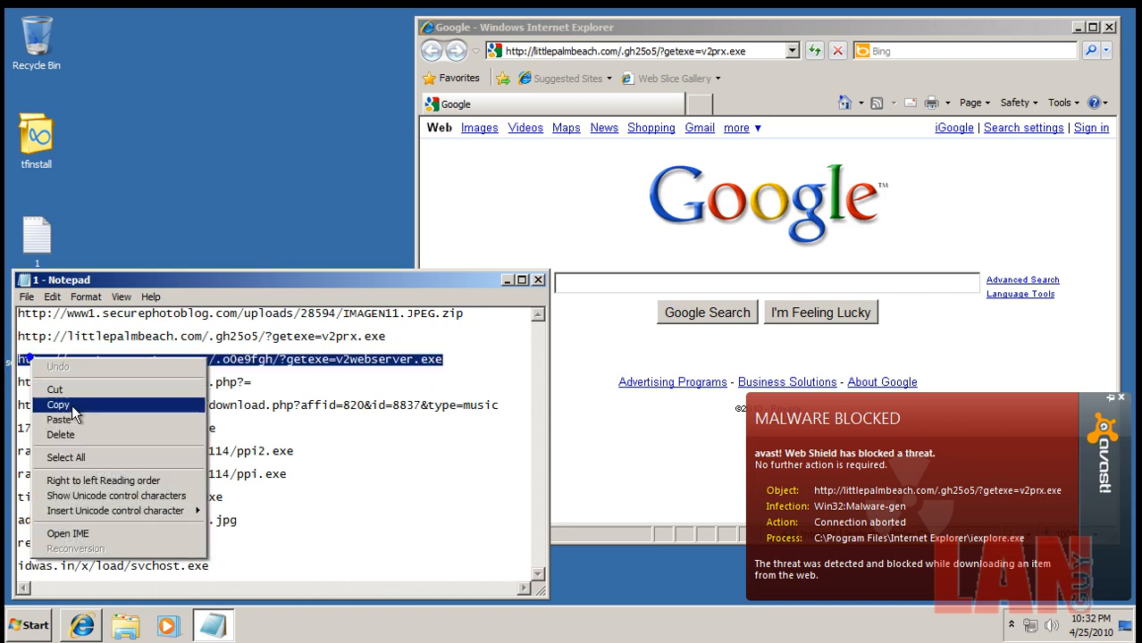
{"action": "left_click", "coordinate": [57, 405]}
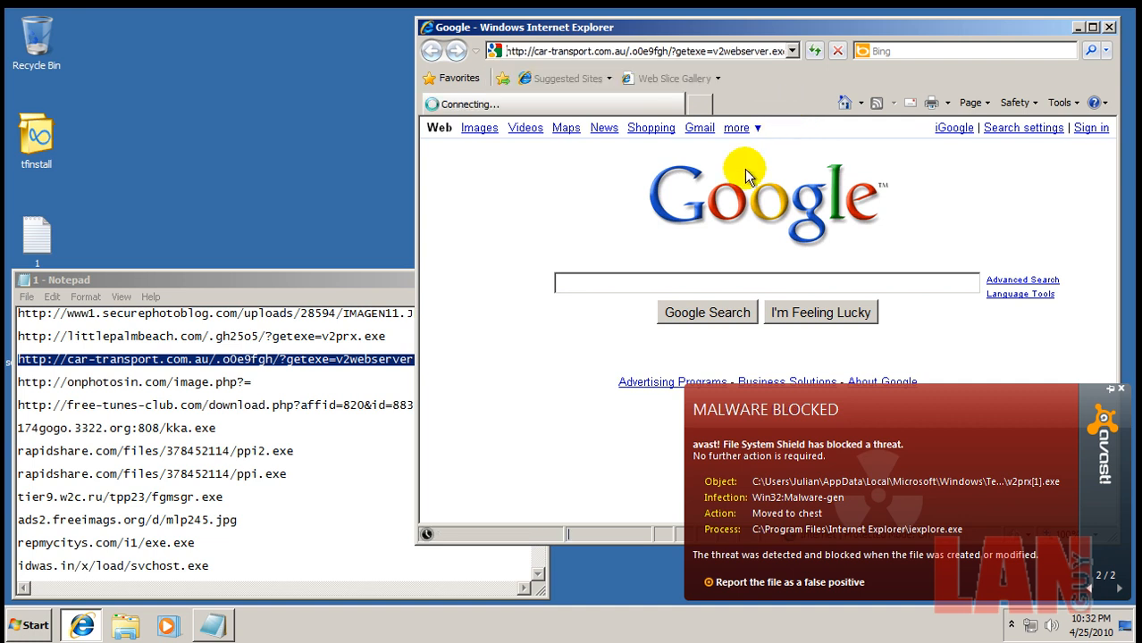
{"action": "mouse_move", "coordinate": [383, 276]}
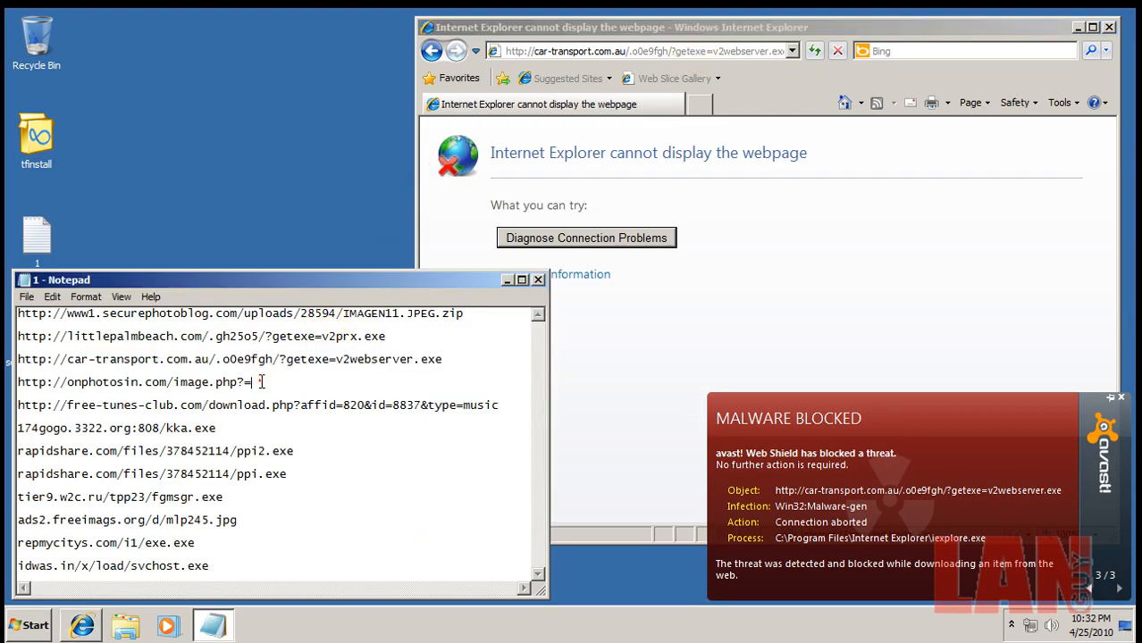
{"action": "triple_click", "coordinate": [134, 381]}
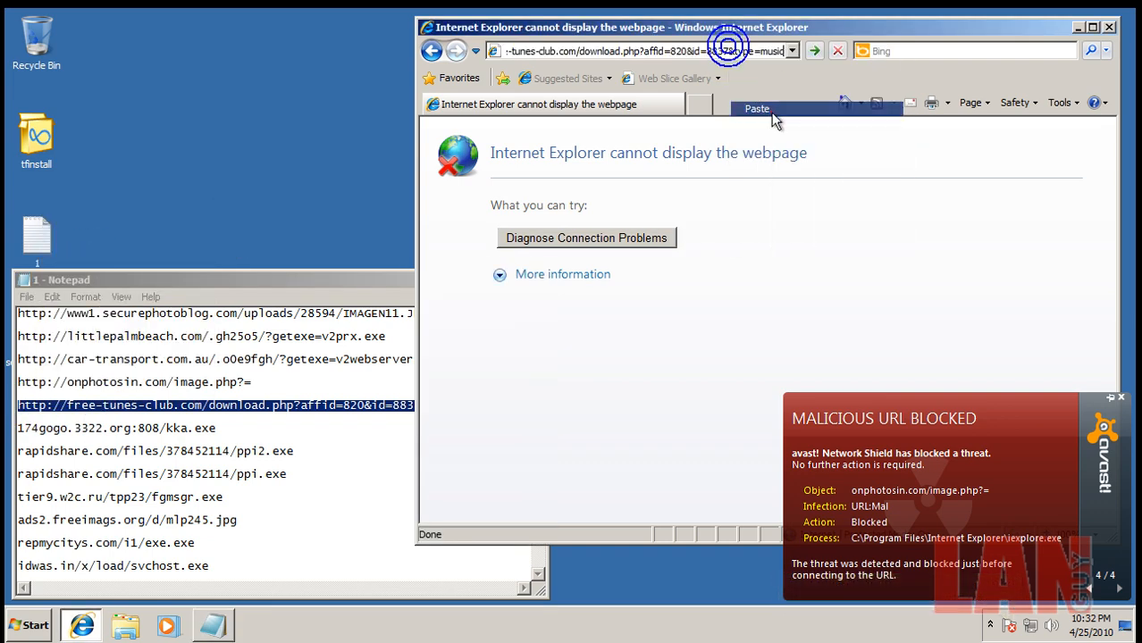
{"action": "left_click", "coordinate": [813, 50]}
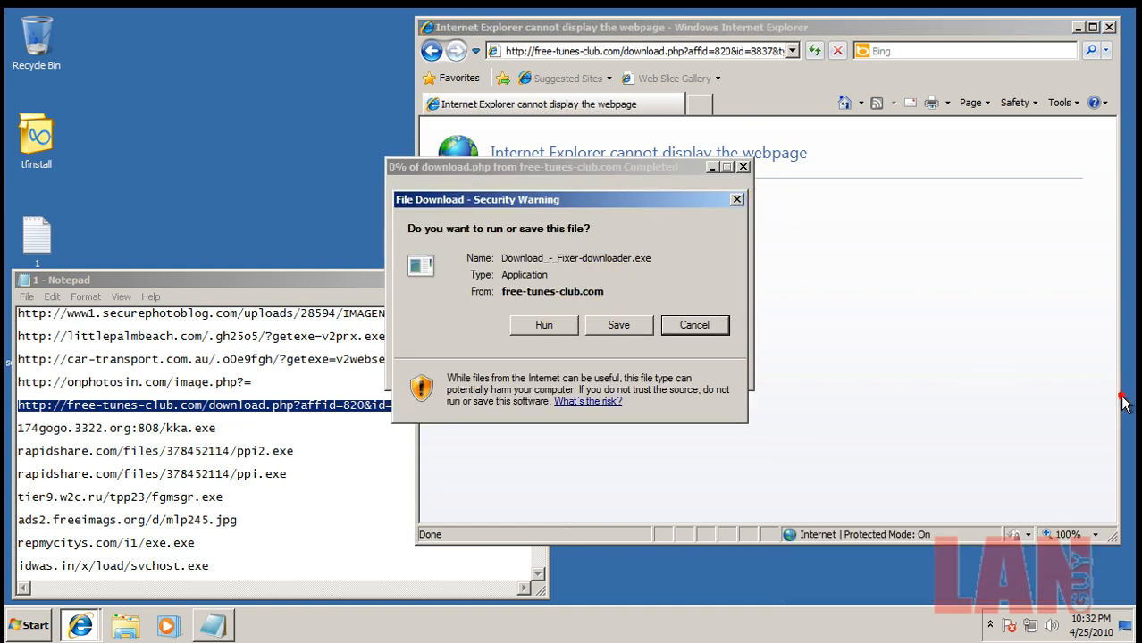
- Run the downloaded downloader file and grant it User Account Control permission
{"action": "left_click", "coordinate": [543, 325]}
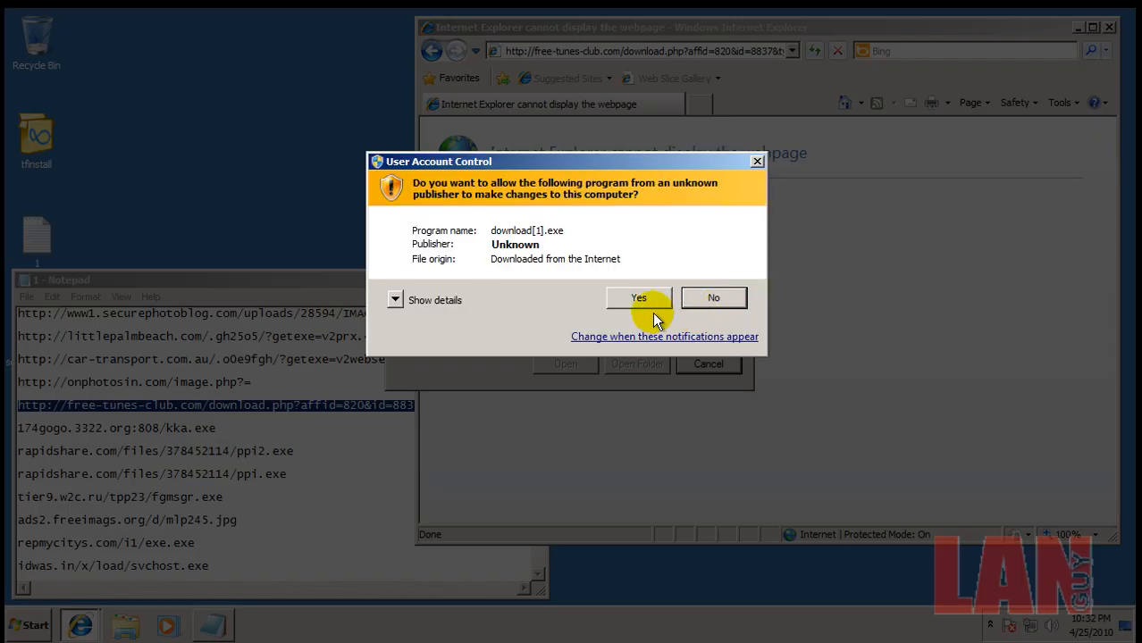
{"action": "left_click", "coordinate": [638, 298]}
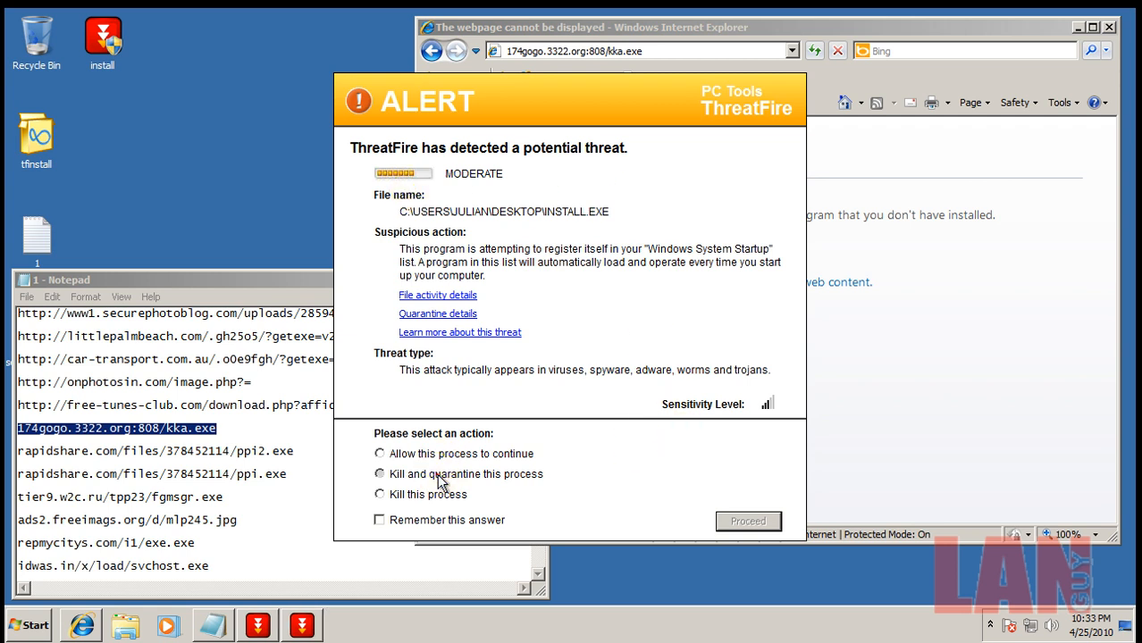
- Kill and quarantine the flagged install.exe process in the ThreatFire alert
{"action": "left_click", "coordinate": [379, 473]}
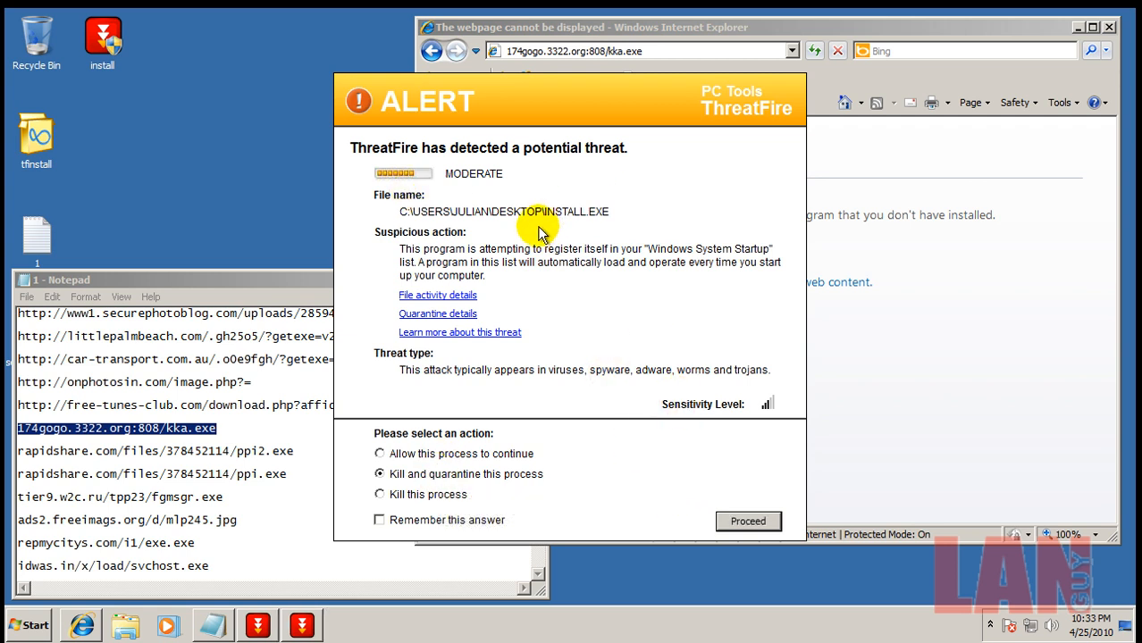
{"action": "mouse_move", "coordinate": [689, 442]}
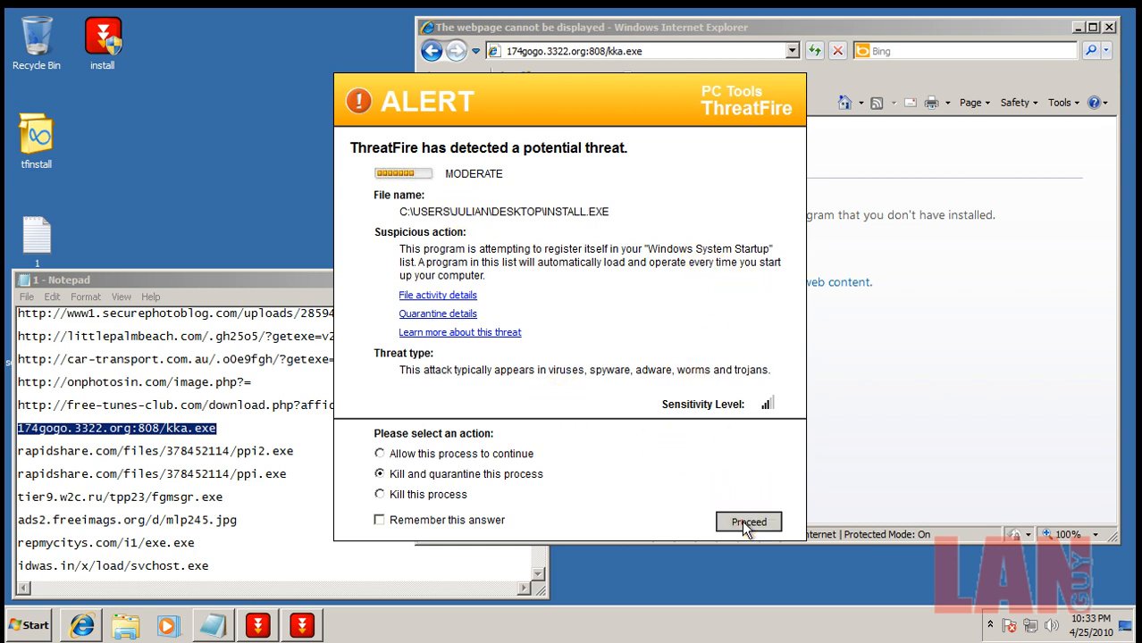
{"action": "left_click", "coordinate": [748, 522]}
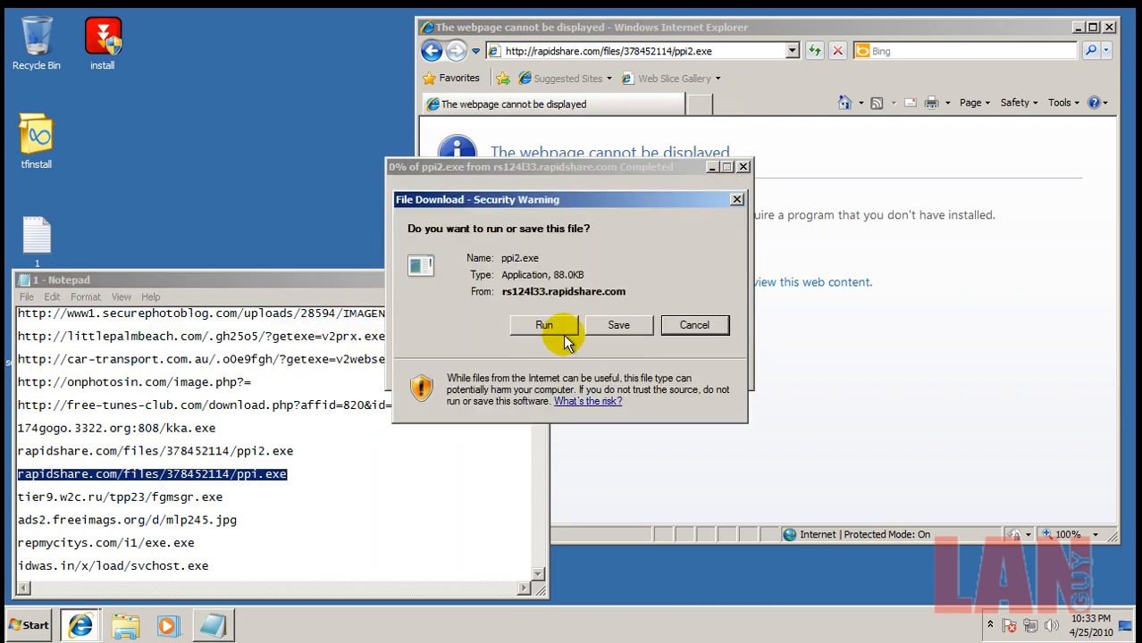
- Attempt ppi2.exe (blocked by avast) and load the rapidshare ppi.exe page, which is not found
{"action": "left_click", "coordinate": [545, 325]}
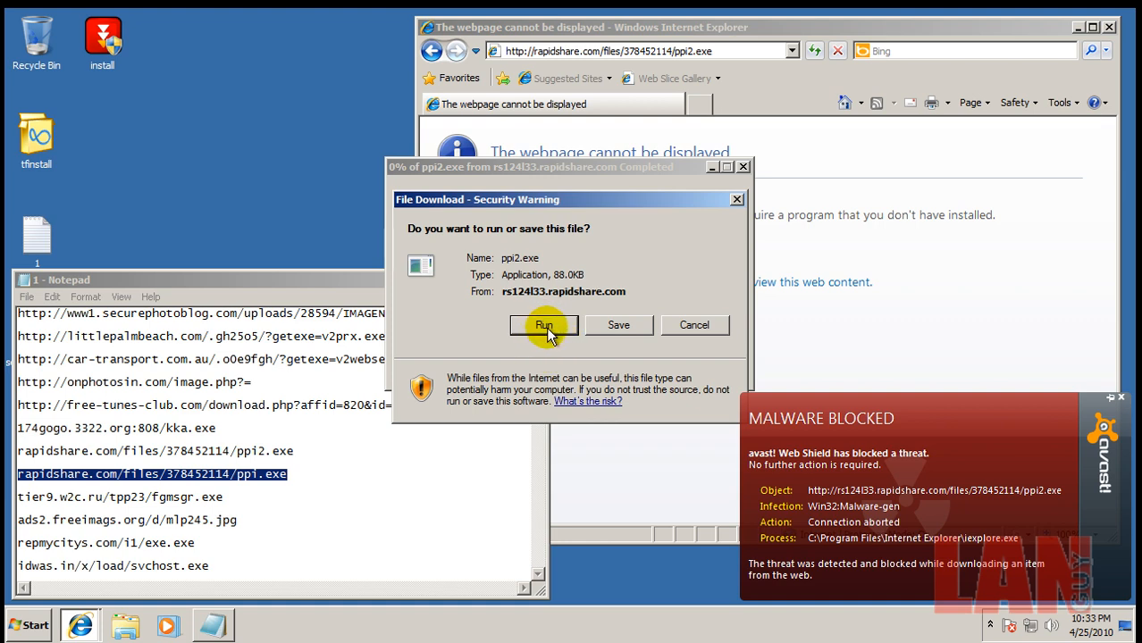
{"action": "left_click", "coordinate": [544, 324]}
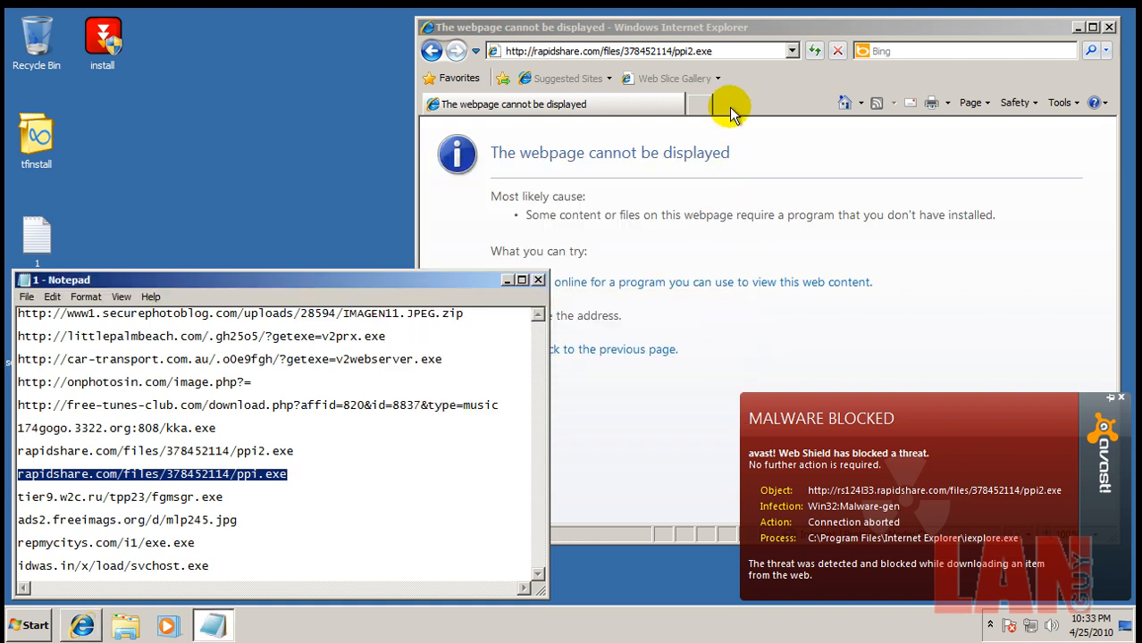
{"action": "mouse_move", "coordinate": [755, 51]}
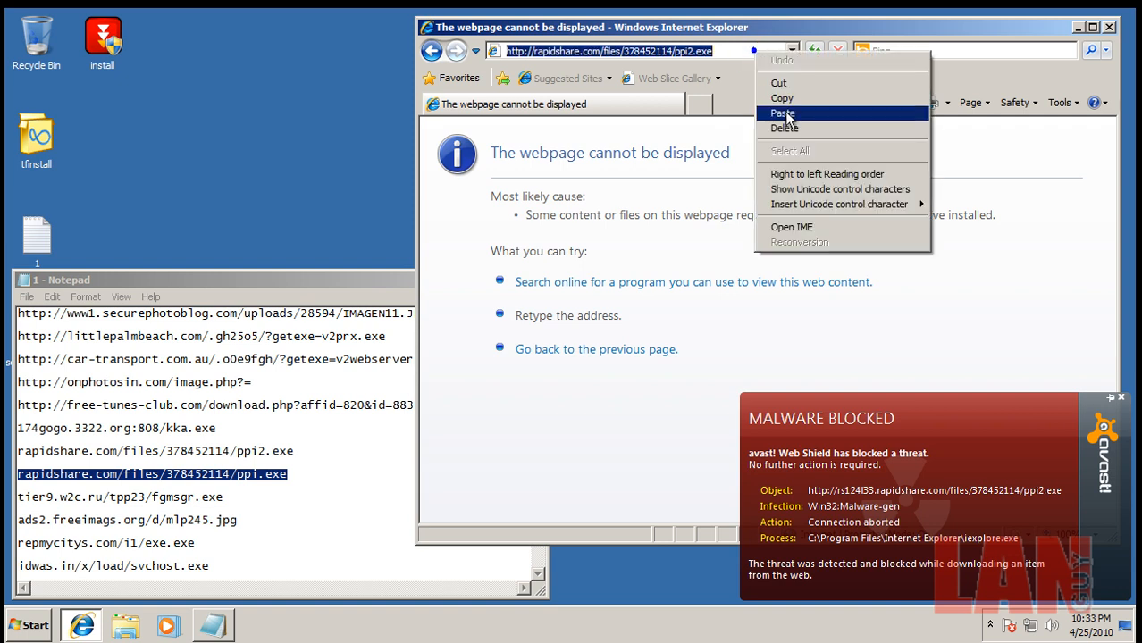
{"action": "left_click", "coordinate": [782, 113]}
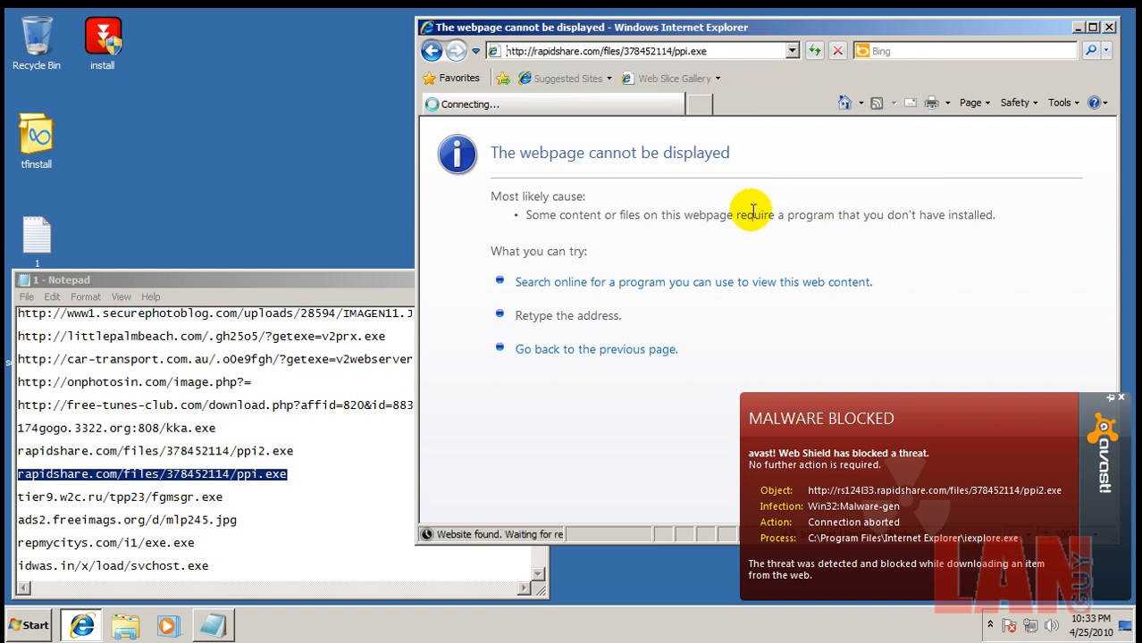
{"action": "mouse_move", "coordinate": [539, 277]}
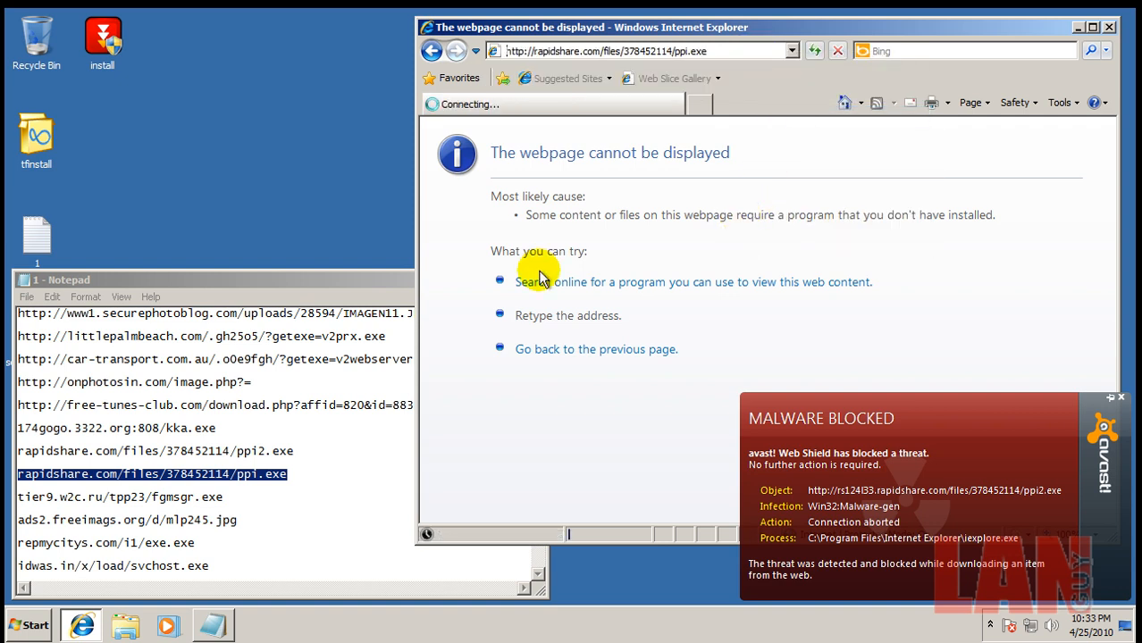
{"action": "mouse_move", "coordinate": [755, 73]}
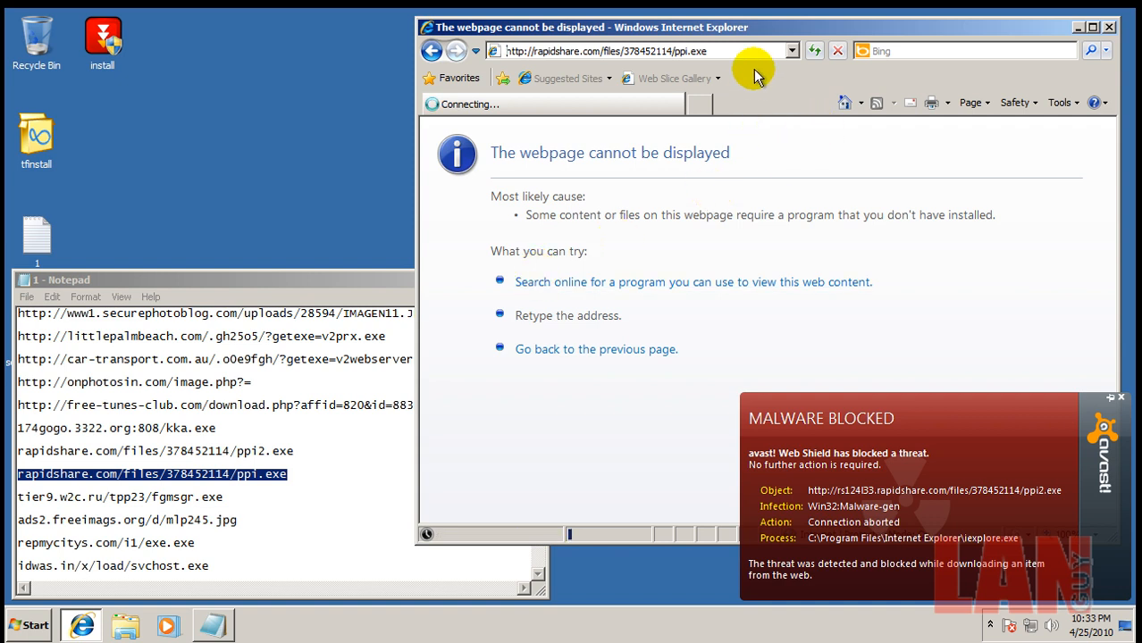
{"action": "left_click", "coordinate": [815, 50]}
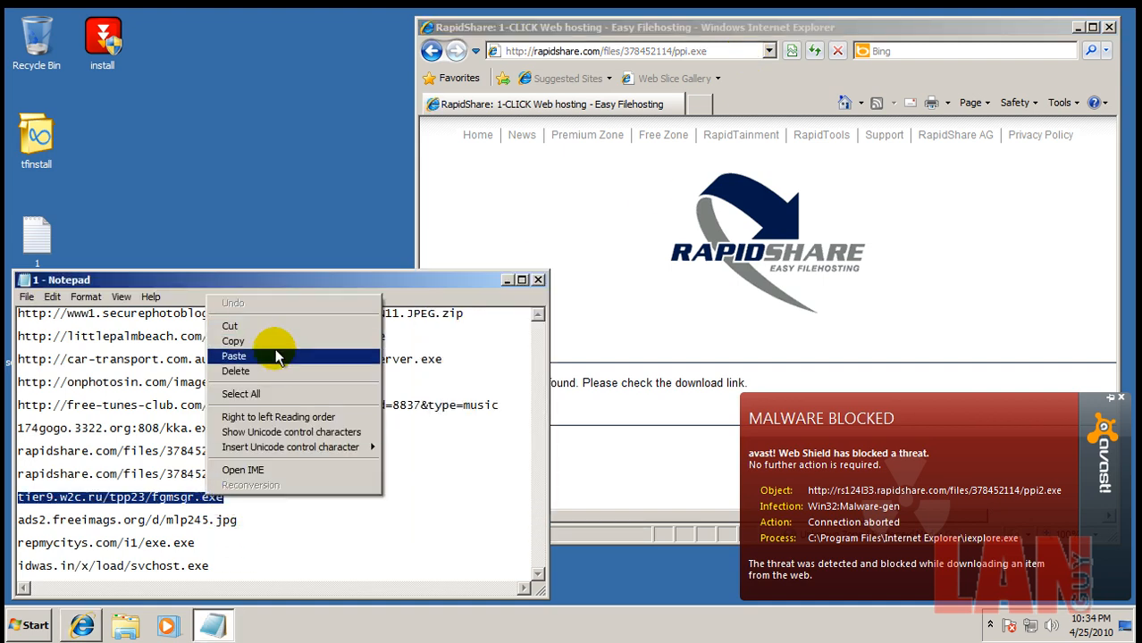
- Copy the tier9.w2c.ru fgmsgr.exe link from the Notepad list for the next attempt
{"action": "left_click", "coordinate": [234, 356]}
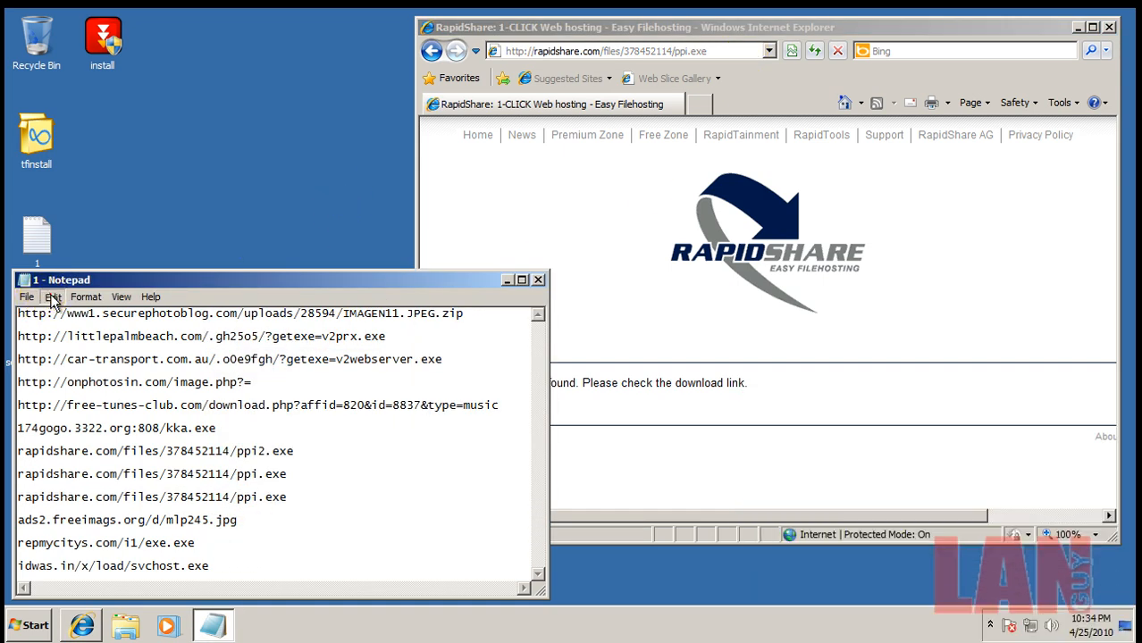
{"action": "right_click", "coordinate": [116, 497]}
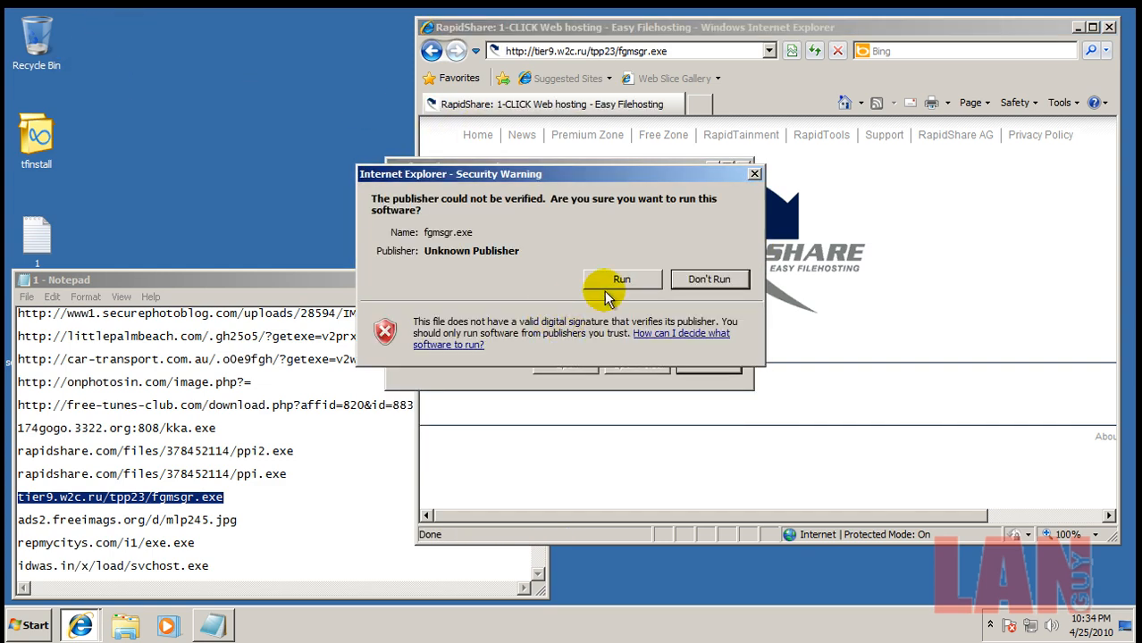
- Allow fgmsgr.exe to run and copy the repmycitys.com link from the list
{"action": "left_click", "coordinate": [621, 279]}
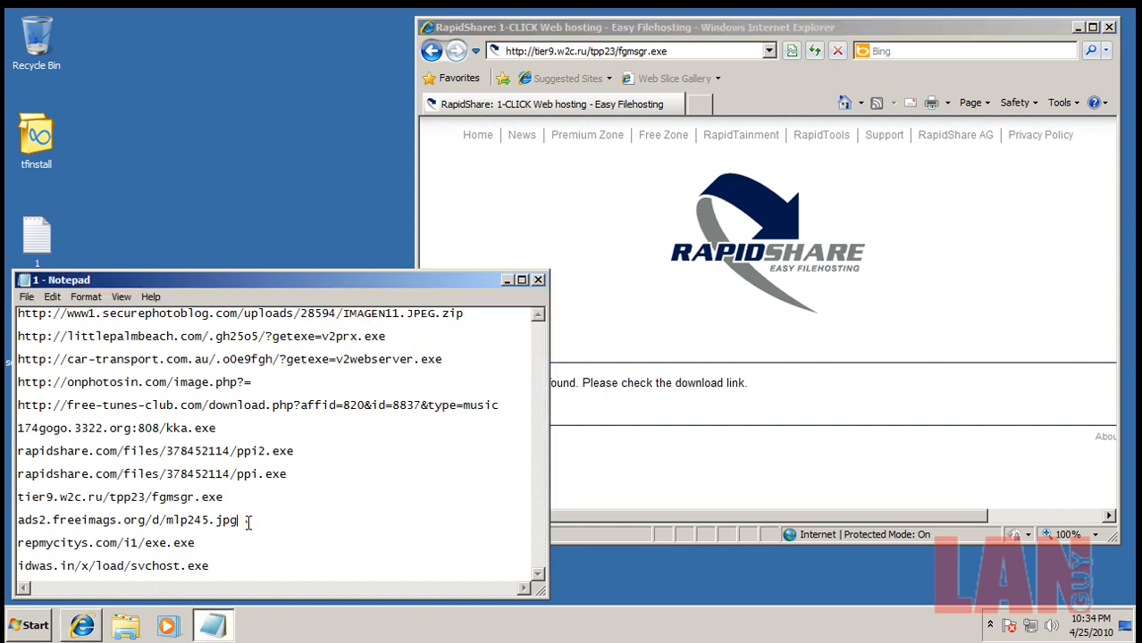
{"action": "right_click", "coordinate": [128, 520]}
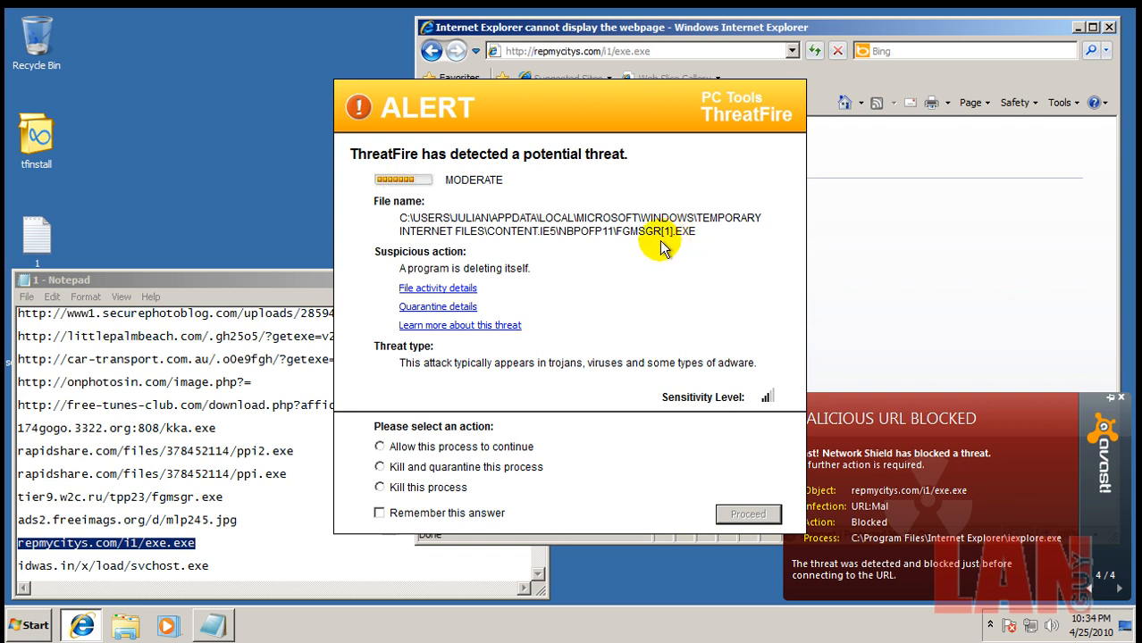
- Kill and quarantine the fgmsgr/AXB.EXE threats in ThreatFire, remembering the answer
{"action": "left_click", "coordinate": [379, 465]}
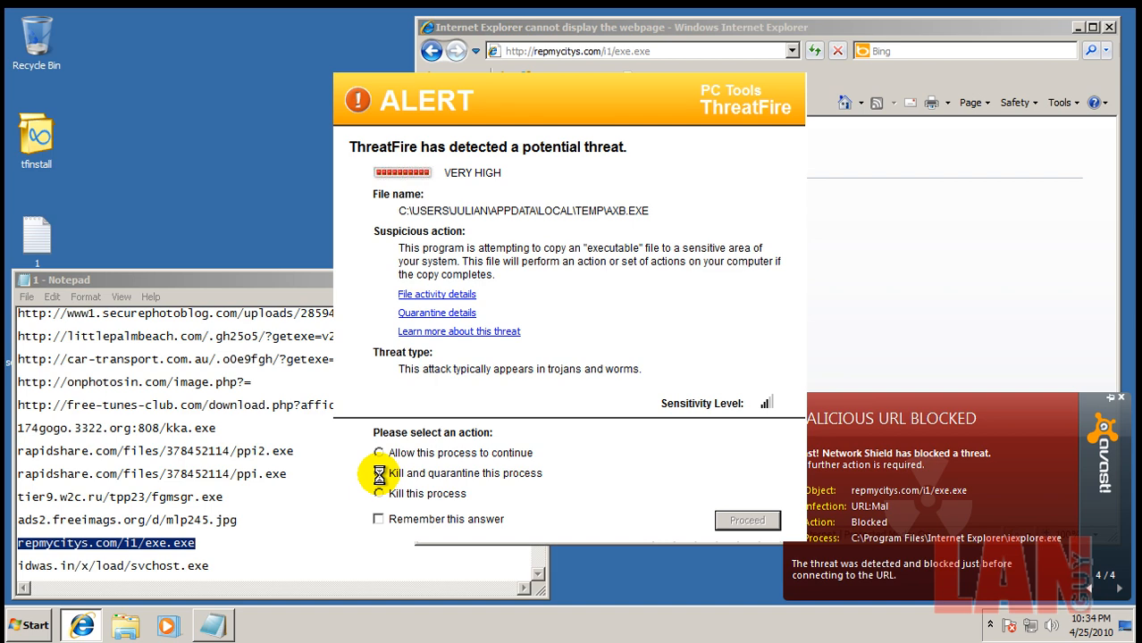
{"action": "left_click", "coordinate": [379, 474]}
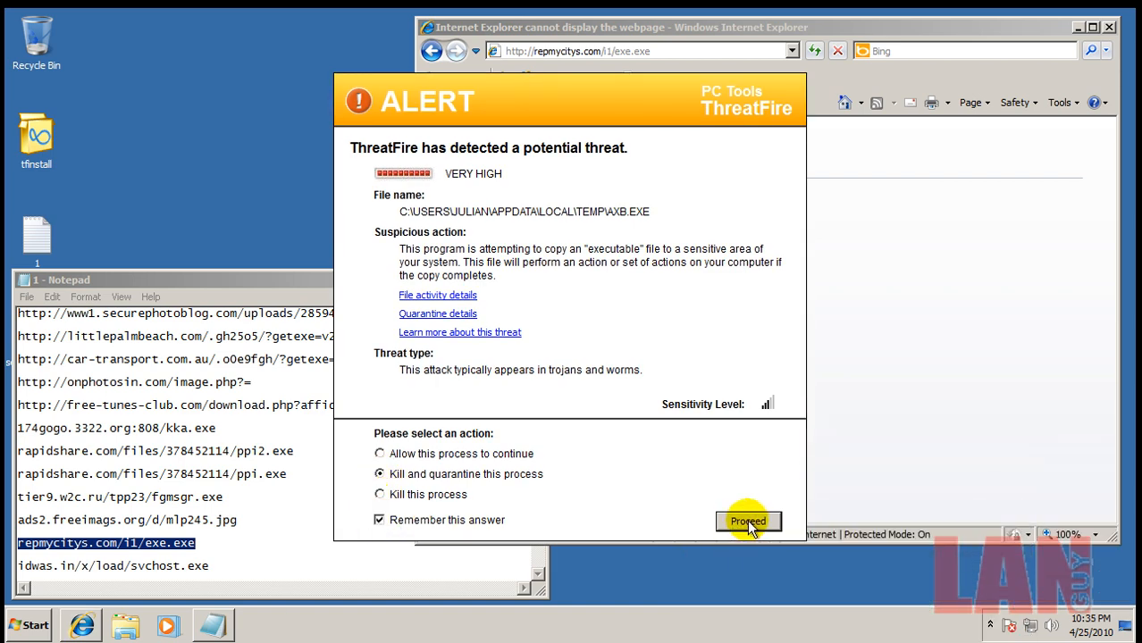
{"action": "left_click", "coordinate": [748, 521]}
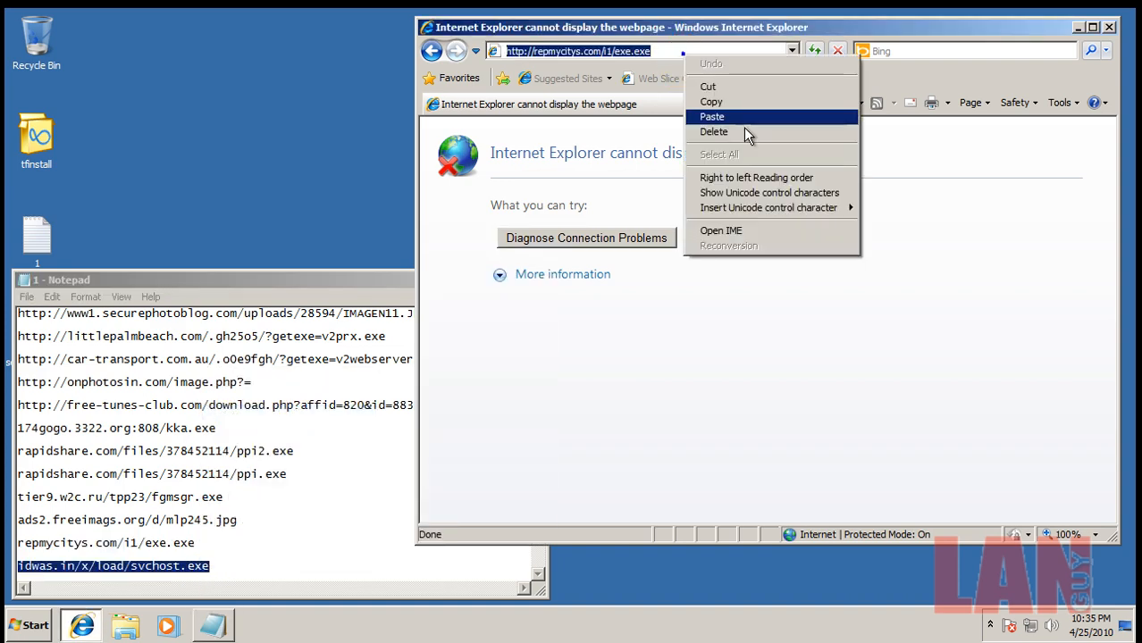
- Load the idwas.in svchost.exe link, let ThreatFire quarantine it, dismiss the privileges prompt and close the Notepad link list
{"action": "left_click", "coordinate": [712, 116]}
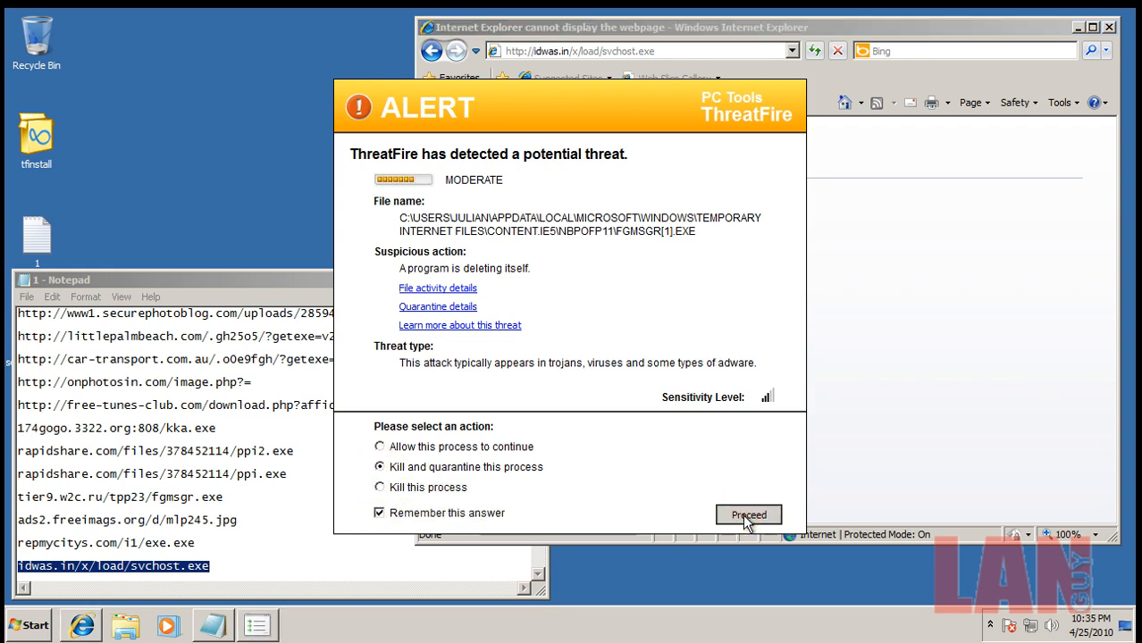
{"action": "left_click", "coordinate": [749, 514]}
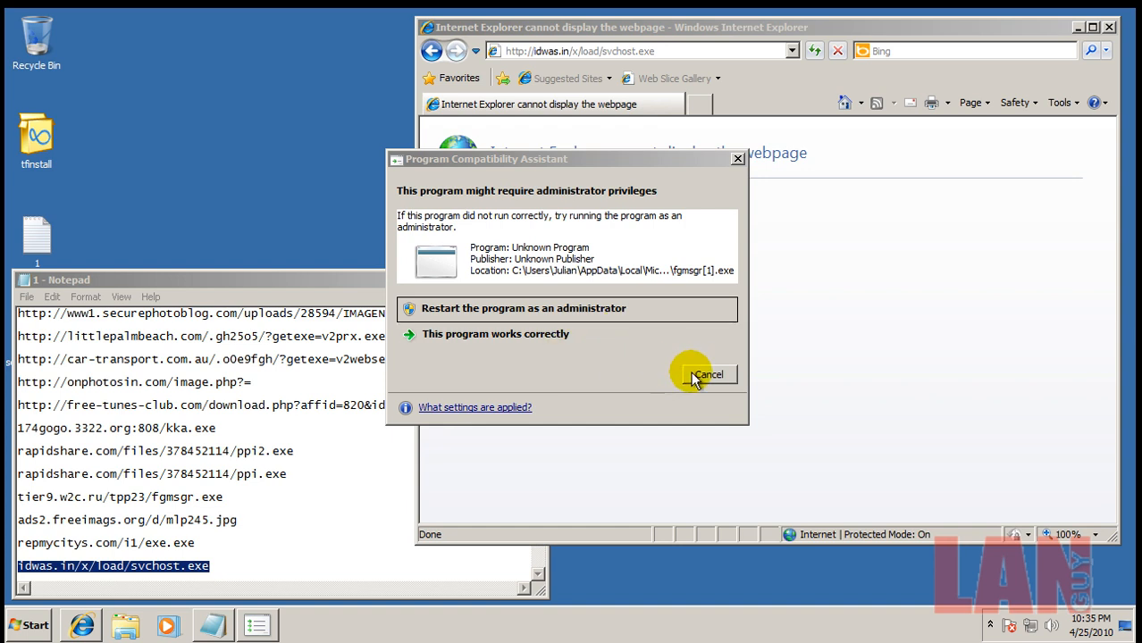
{"action": "left_click", "coordinate": [706, 375]}
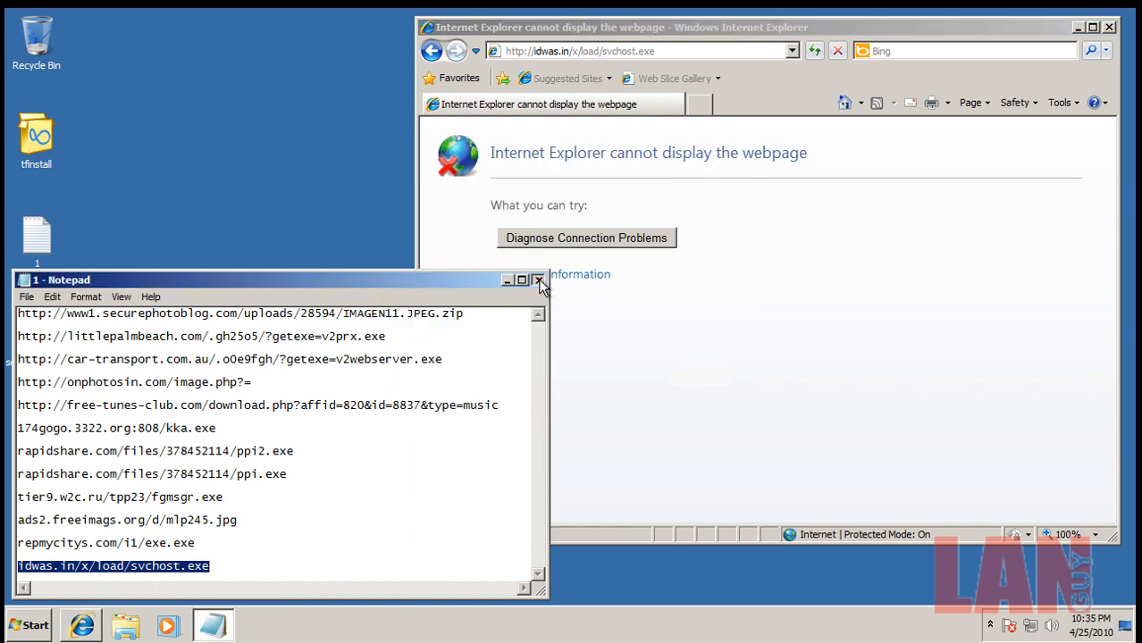
{"action": "left_click", "coordinate": [539, 280]}
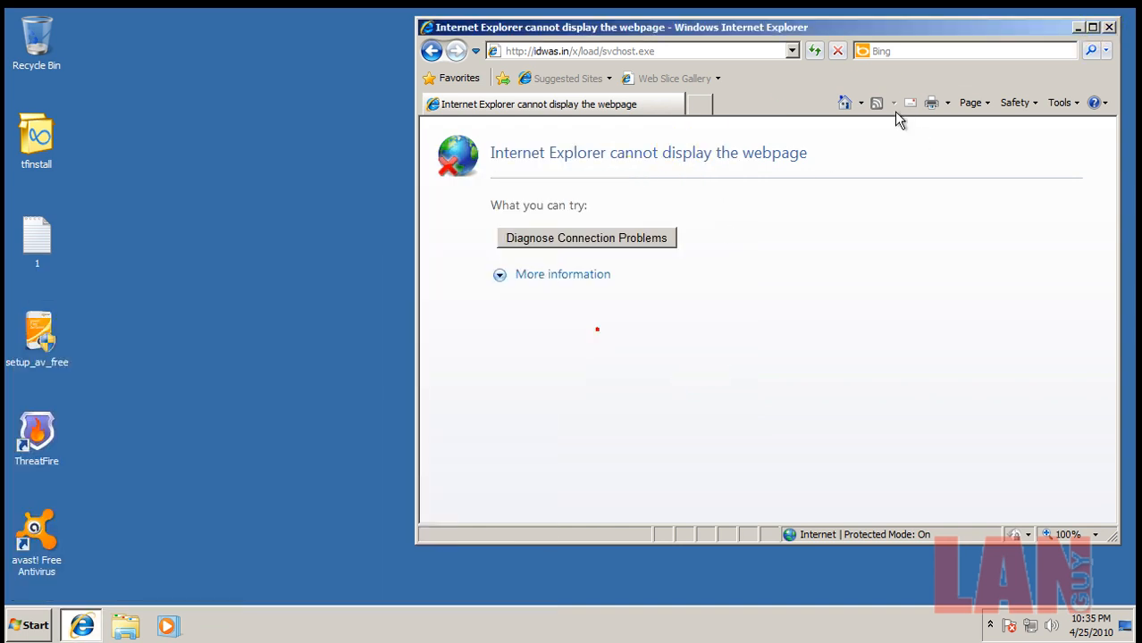
- Start an avast! Quick scan from Scan Computer > Scan Now, postponing the requested reboot
{"action": "left_click", "coordinate": [1109, 26]}
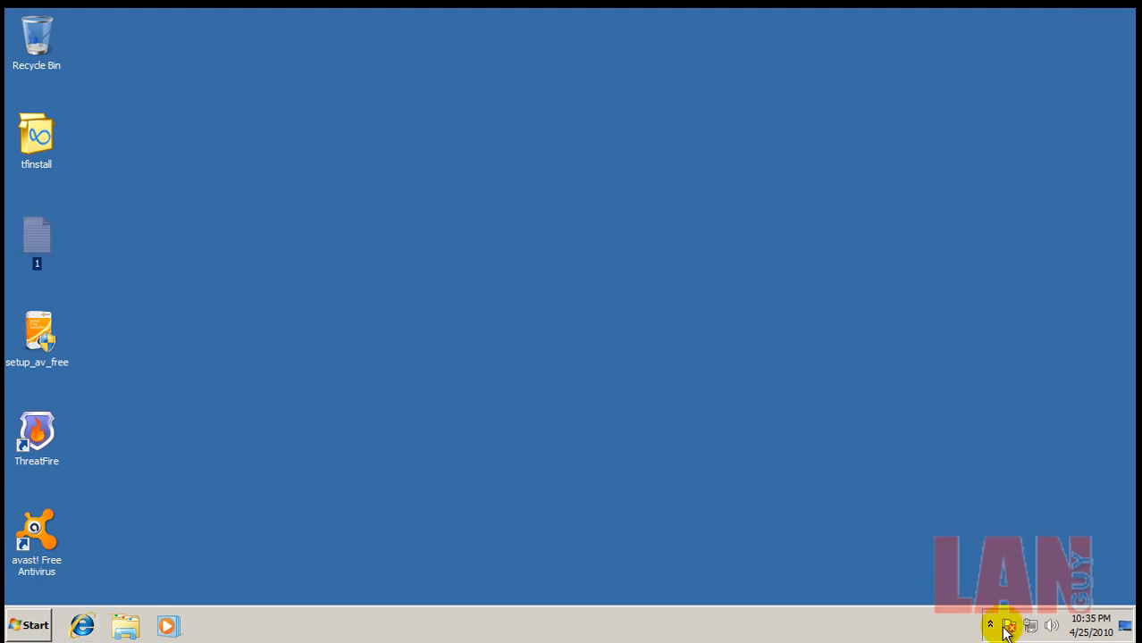
{"action": "left_click", "coordinate": [1009, 625]}
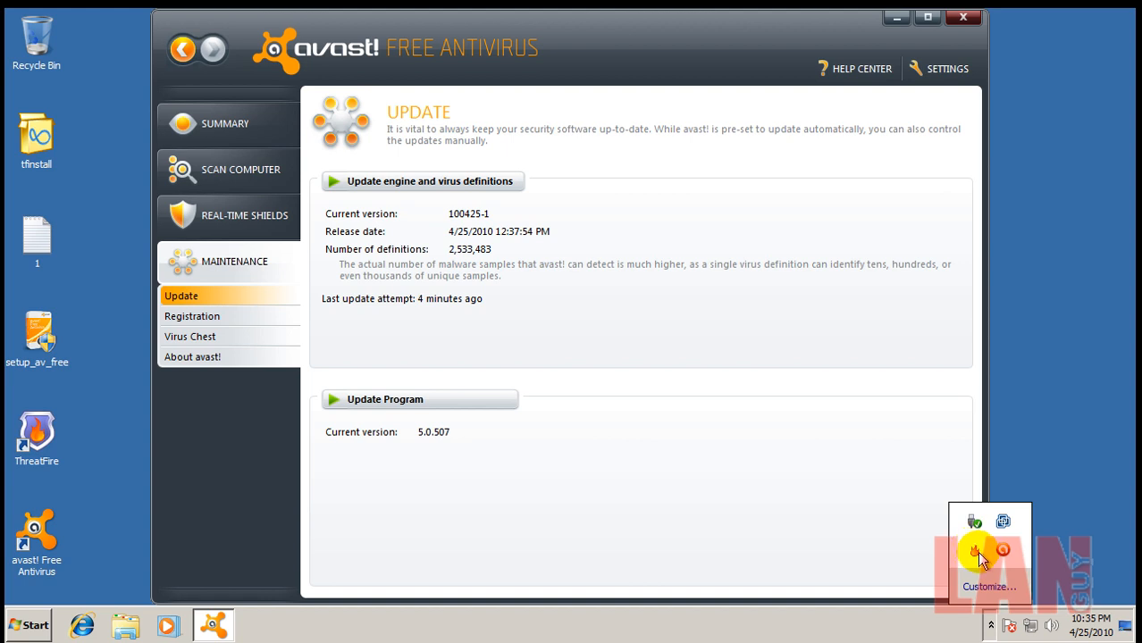
{"action": "left_click", "coordinate": [240, 169]}
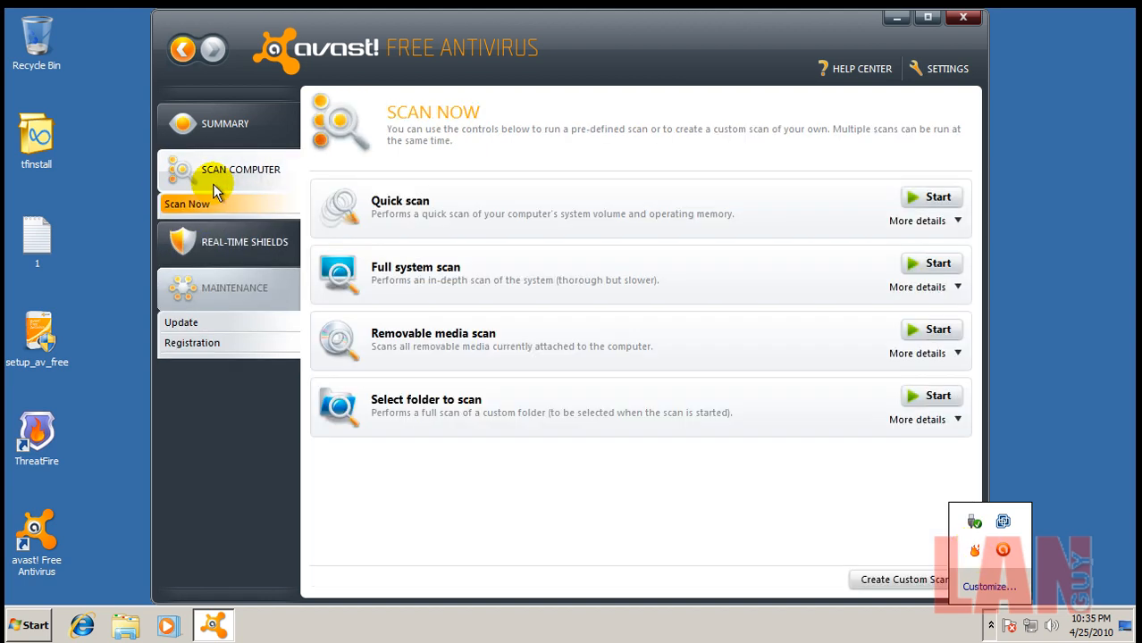
{"action": "left_click", "coordinate": [188, 204]}
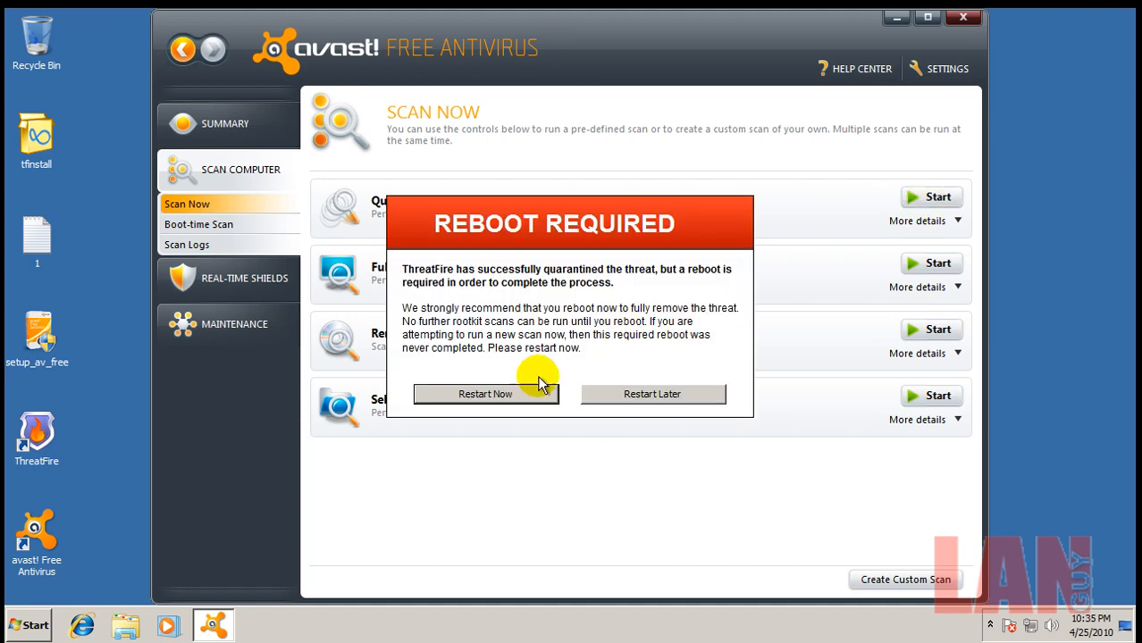
{"action": "mouse_move", "coordinate": [472, 472]}
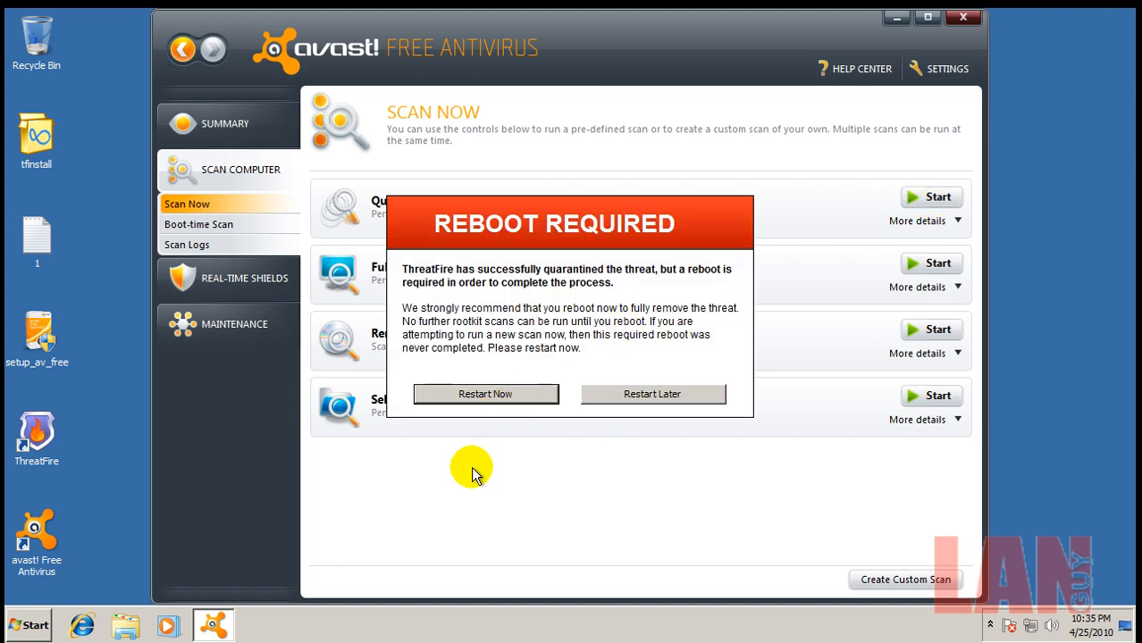
{"action": "left_click", "coordinate": [652, 394]}
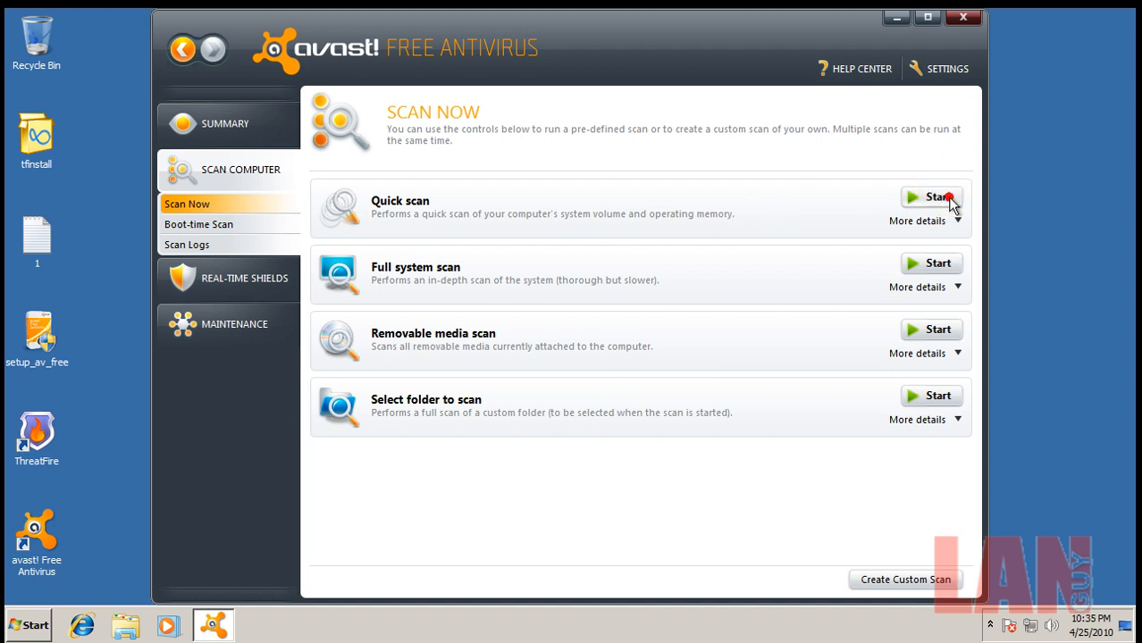
{"action": "left_click", "coordinate": [931, 197]}
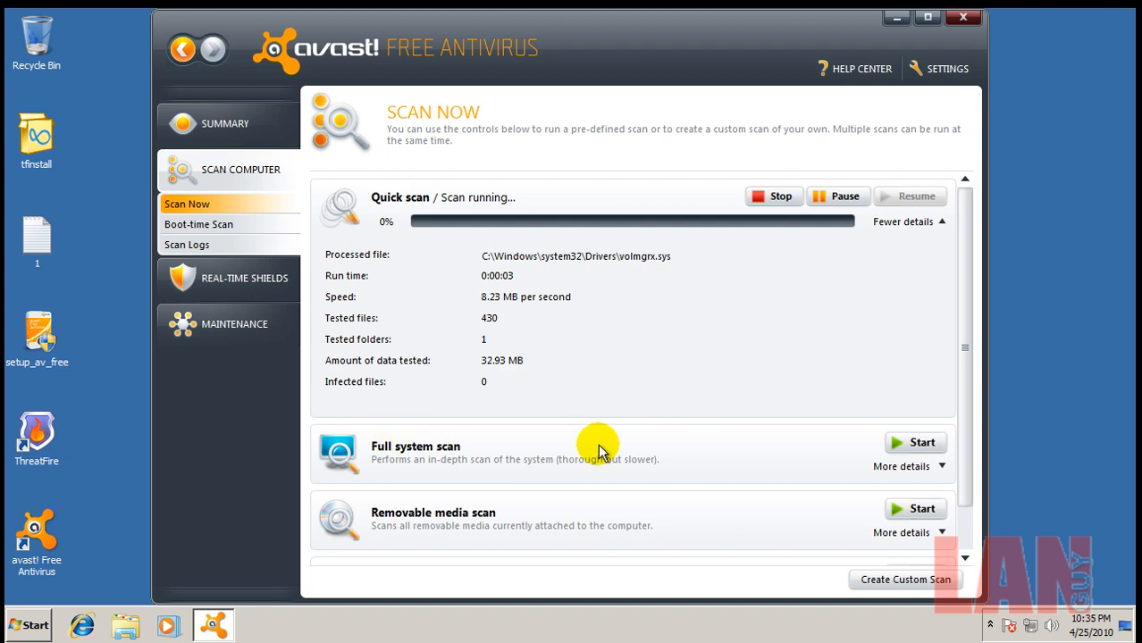
{"action": "mouse_move", "coordinate": [972, 551]}
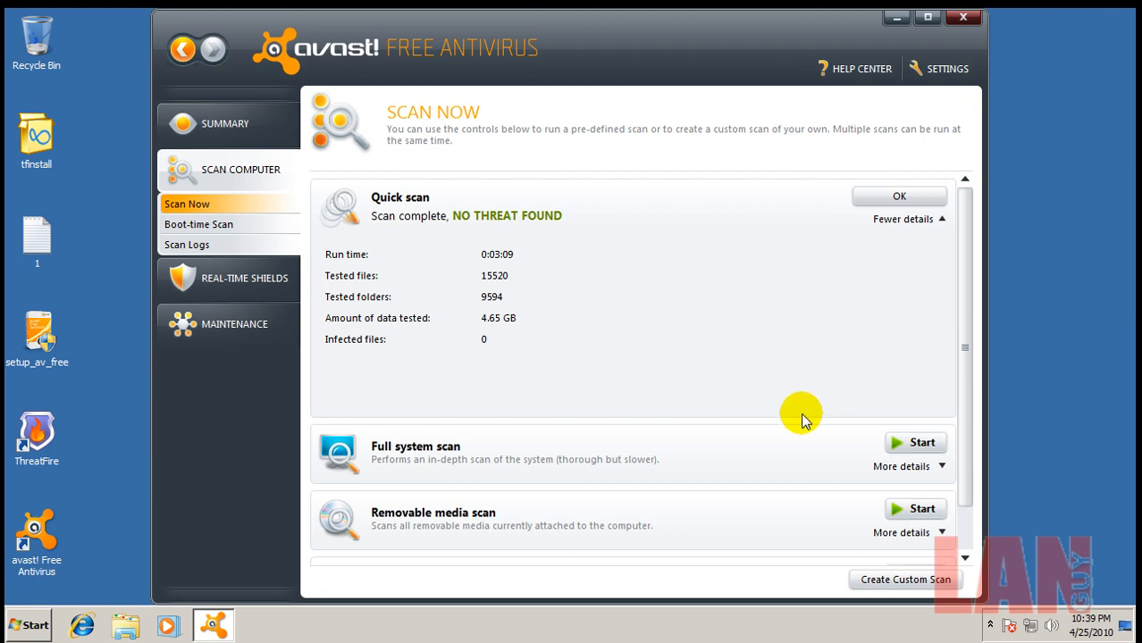
{"action": "mouse_move", "coordinate": [705, 47]}
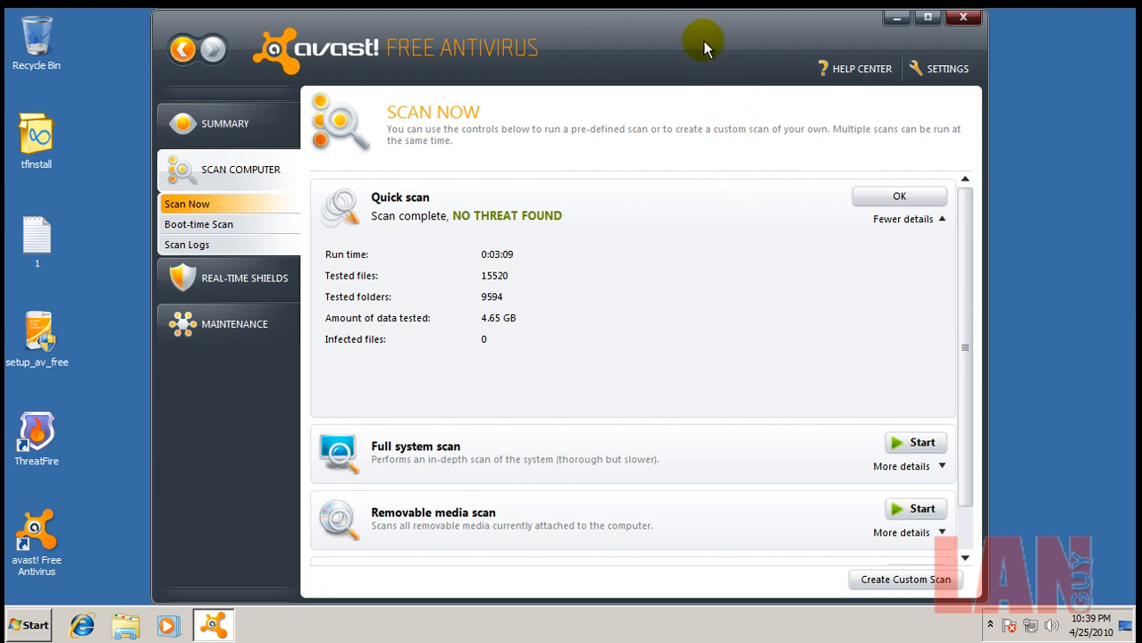
{"action": "mouse_move", "coordinate": [483, 335]}
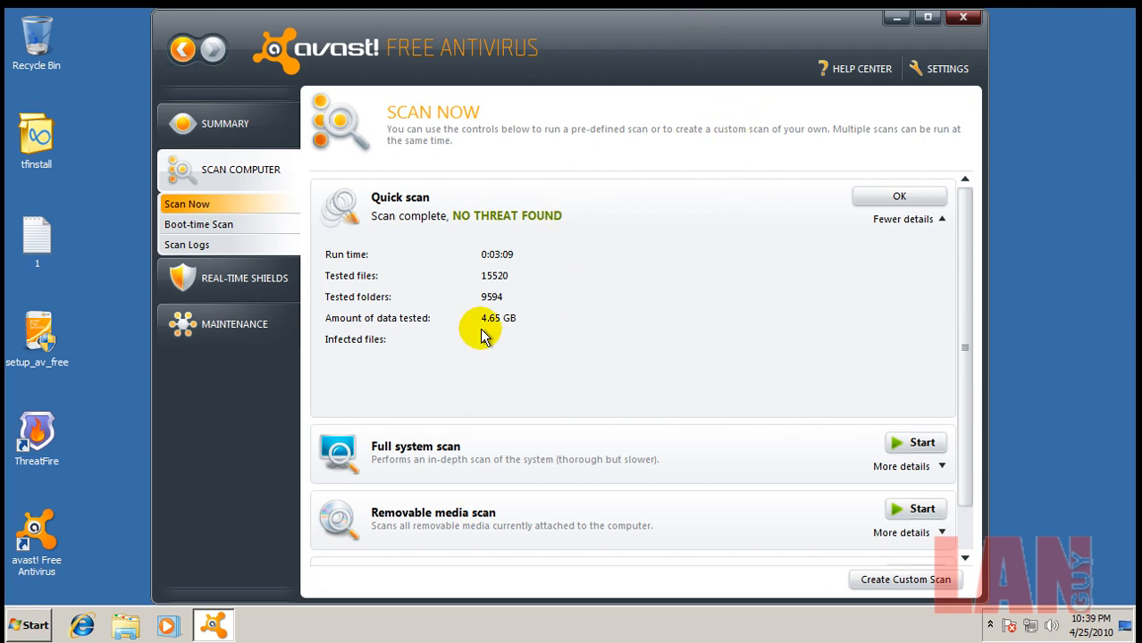
{"action": "mouse_move", "coordinate": [601, 319]}
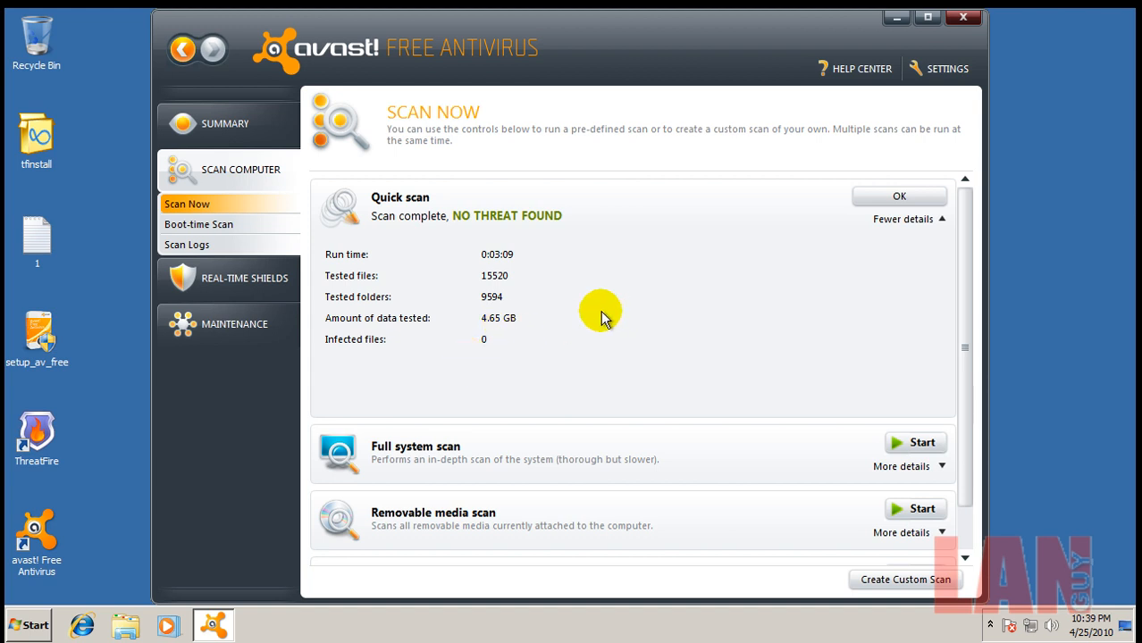
- Close avast! and show the Start menu's restart and shut-down choices
{"action": "left_click", "coordinate": [963, 17]}
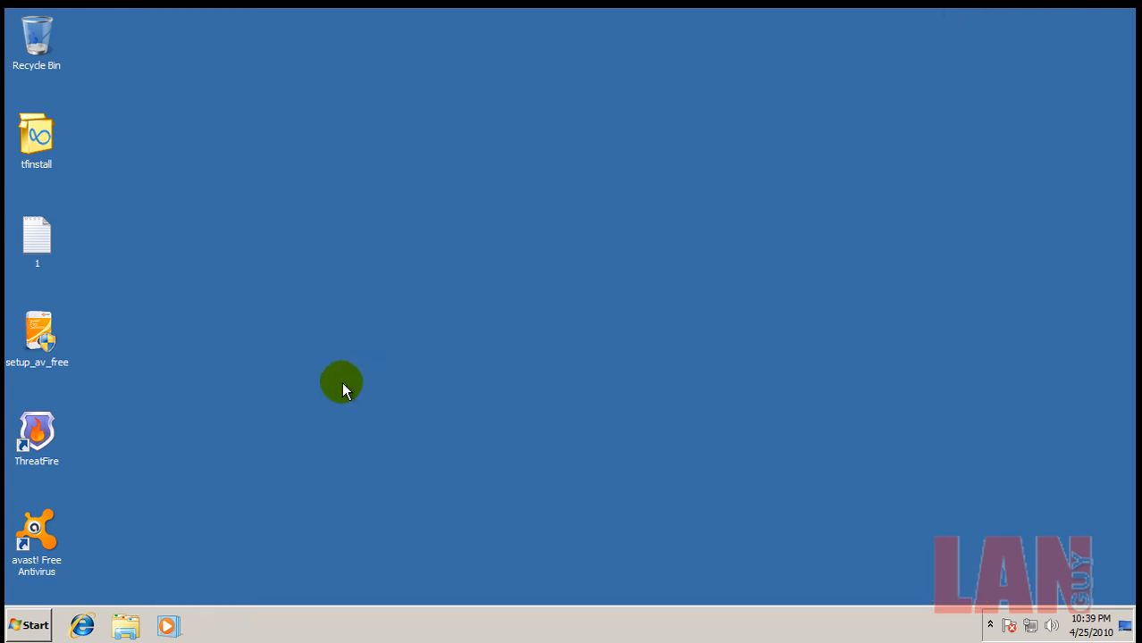
{"action": "left_click", "coordinate": [991, 626]}
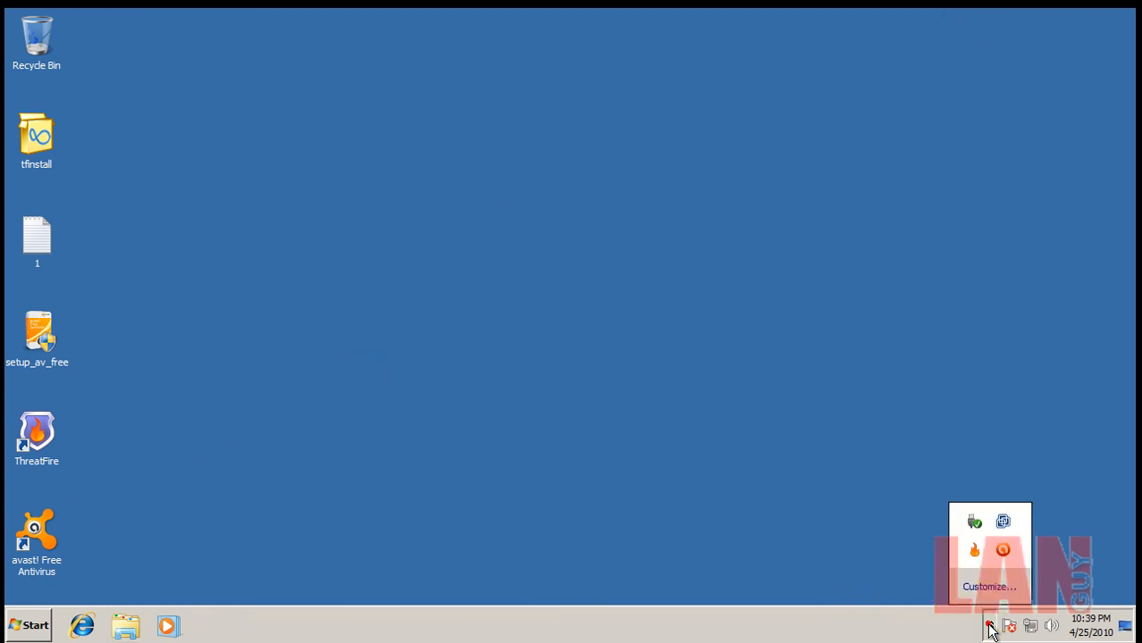
{"action": "left_click", "coordinate": [28, 624]}
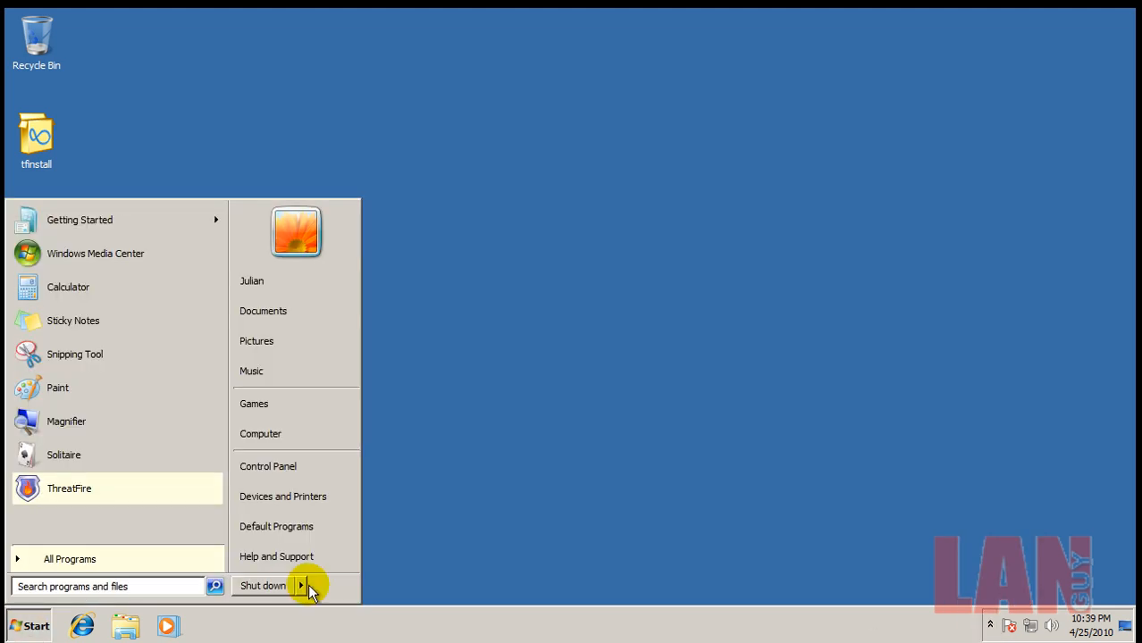
{"action": "left_click", "coordinate": [303, 587]}
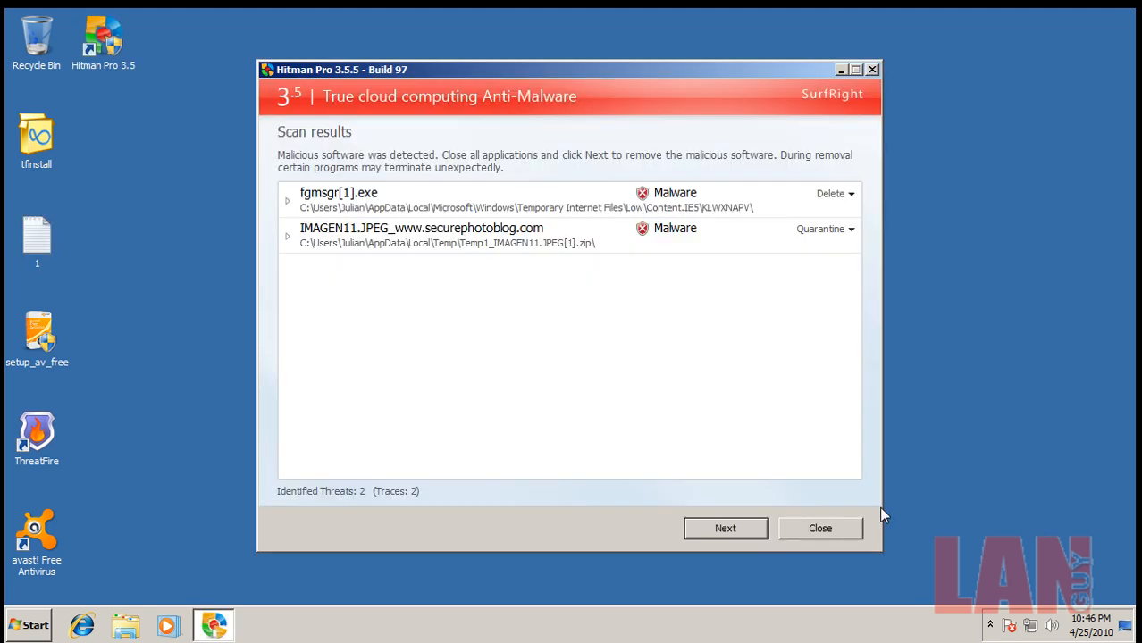
{"action": "mouse_move", "coordinate": [684, 99]}
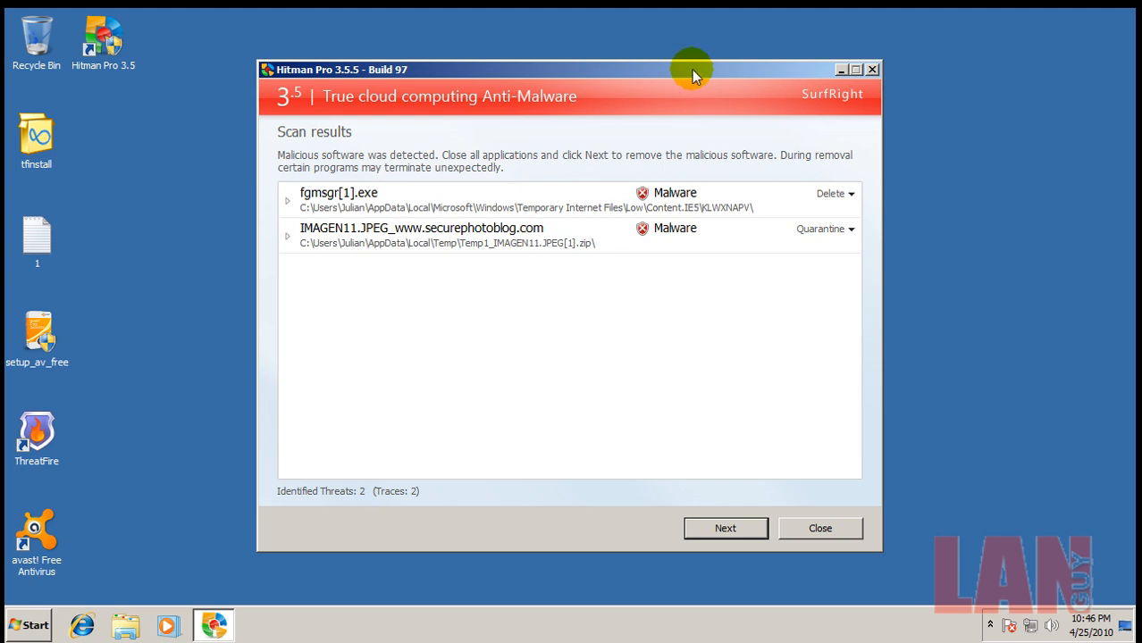
{"action": "mouse_move", "coordinate": [299, 215]}
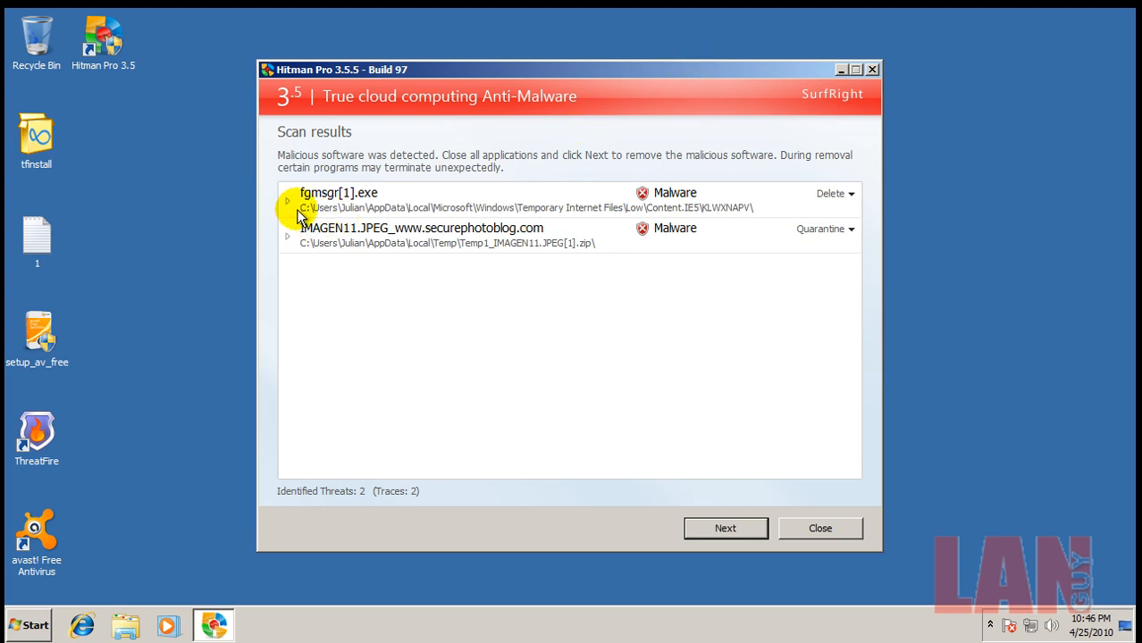
- Expand the fgmsgr[1].exe detection details, then close the Hitman Pro scan results
{"action": "left_click", "coordinate": [287, 201]}
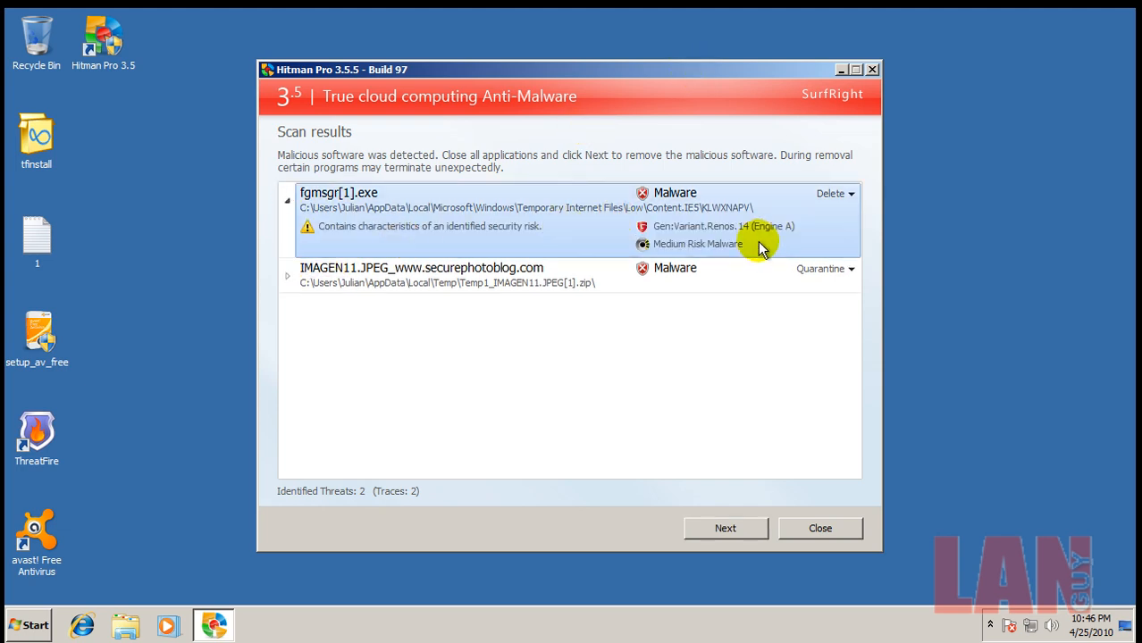
{"action": "mouse_move", "coordinate": [301, 277]}
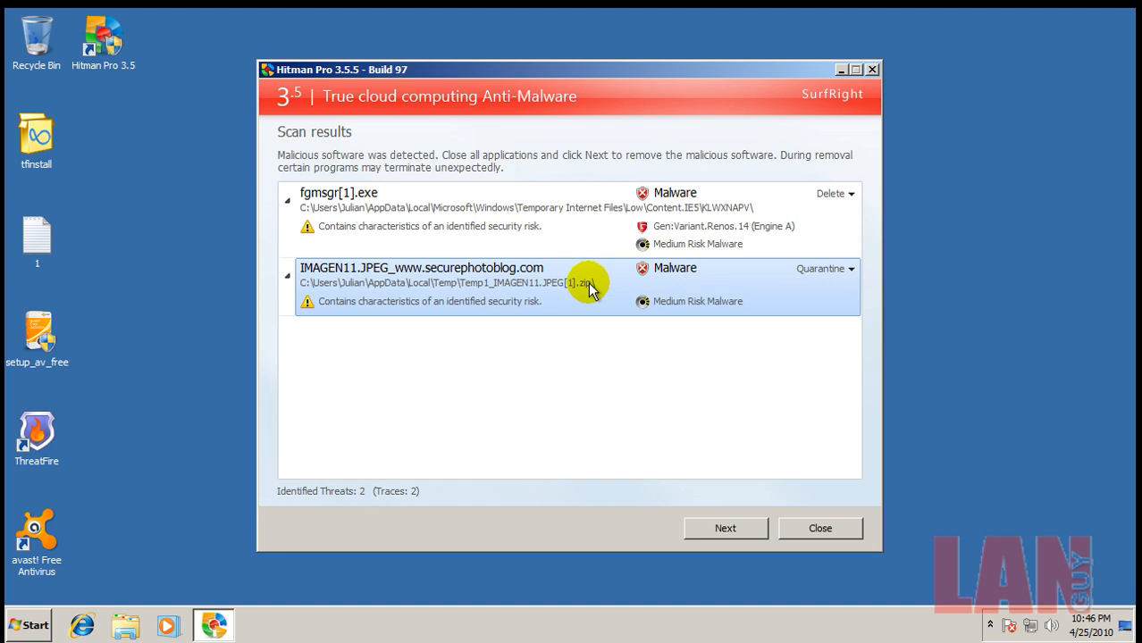
{"action": "mouse_move", "coordinate": [563, 304]}
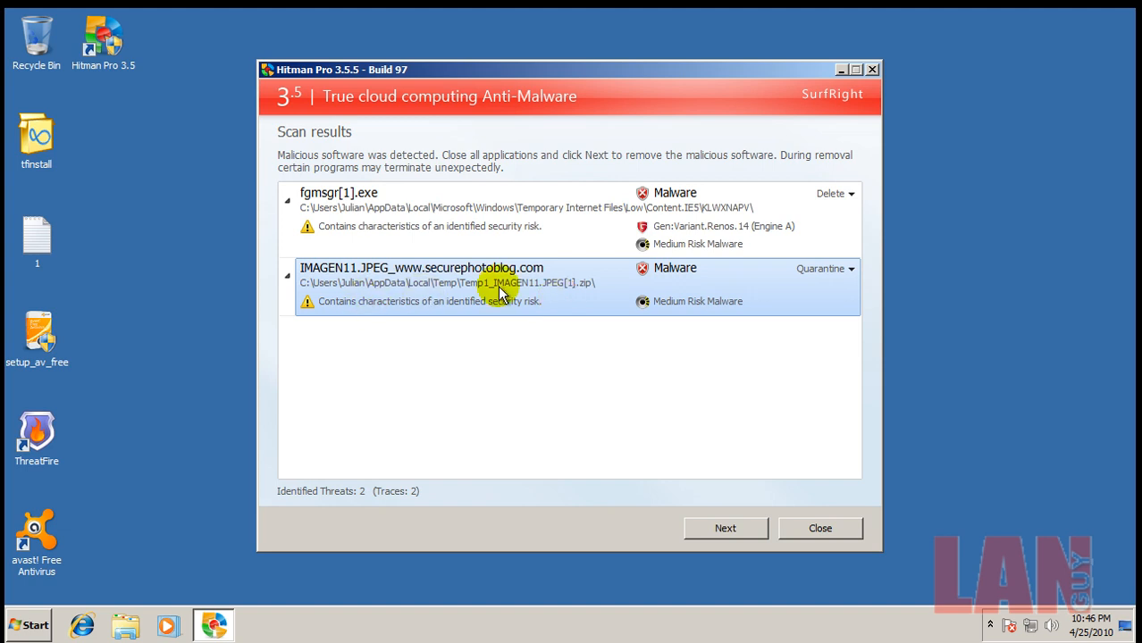
{"action": "mouse_move", "coordinate": [581, 288]}
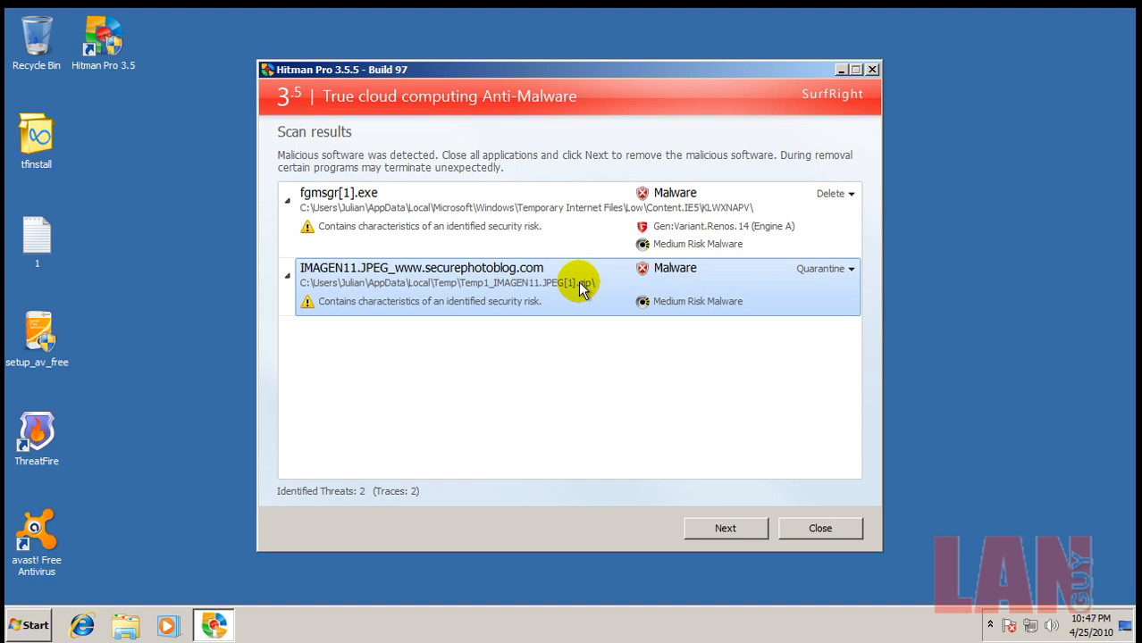
{"action": "mouse_move", "coordinate": [541, 255]}
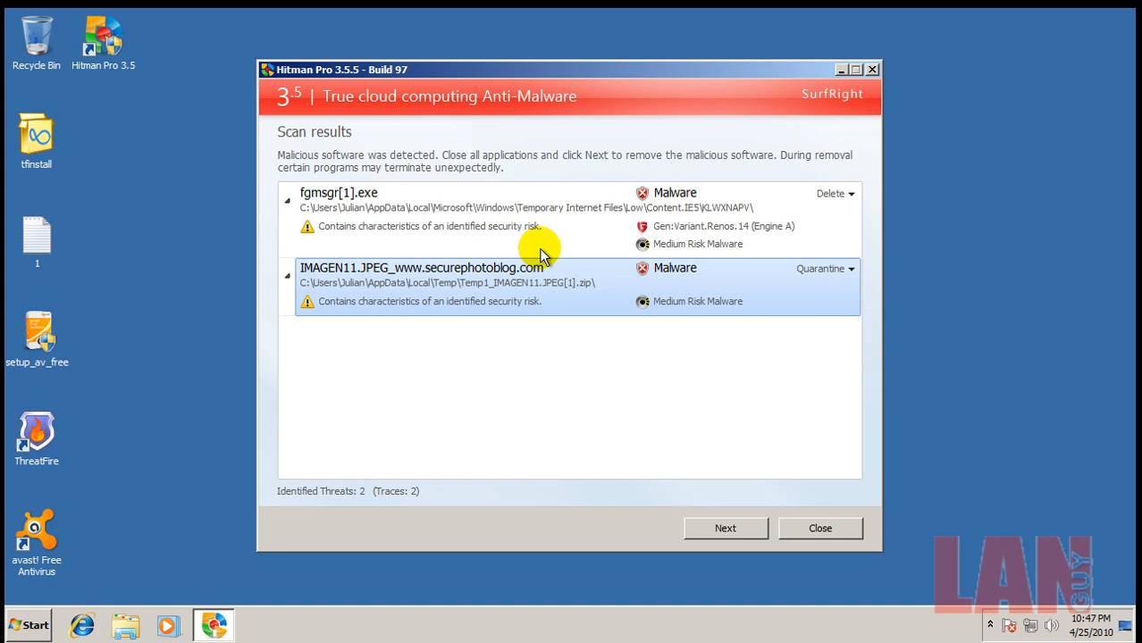
{"action": "mouse_move", "coordinate": [554, 284]}
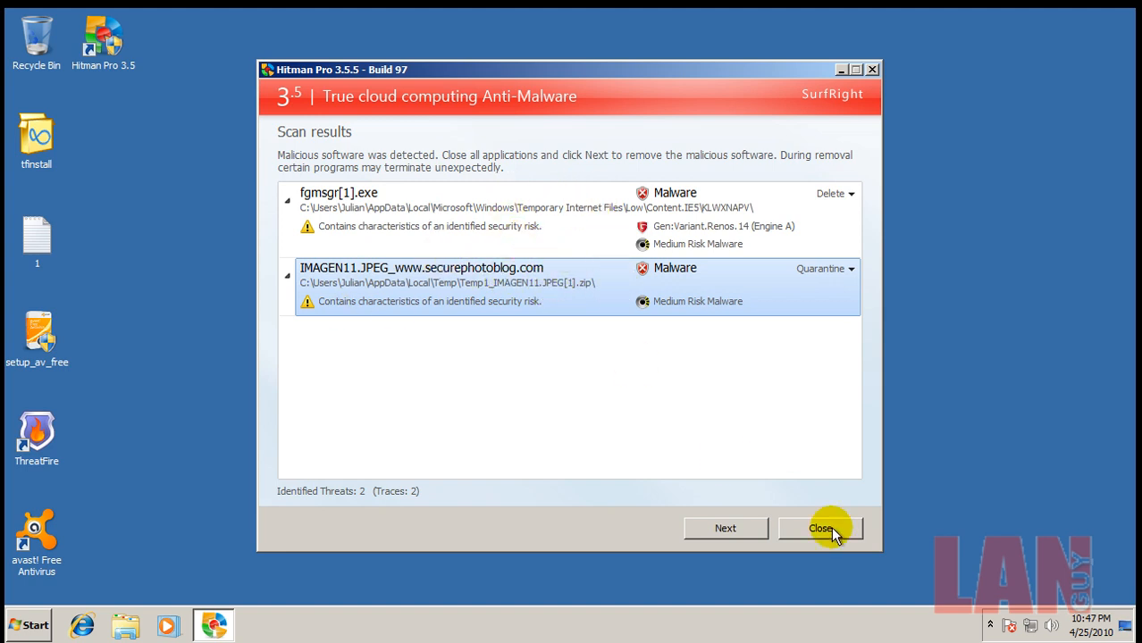
{"action": "left_click", "coordinate": [821, 528]}
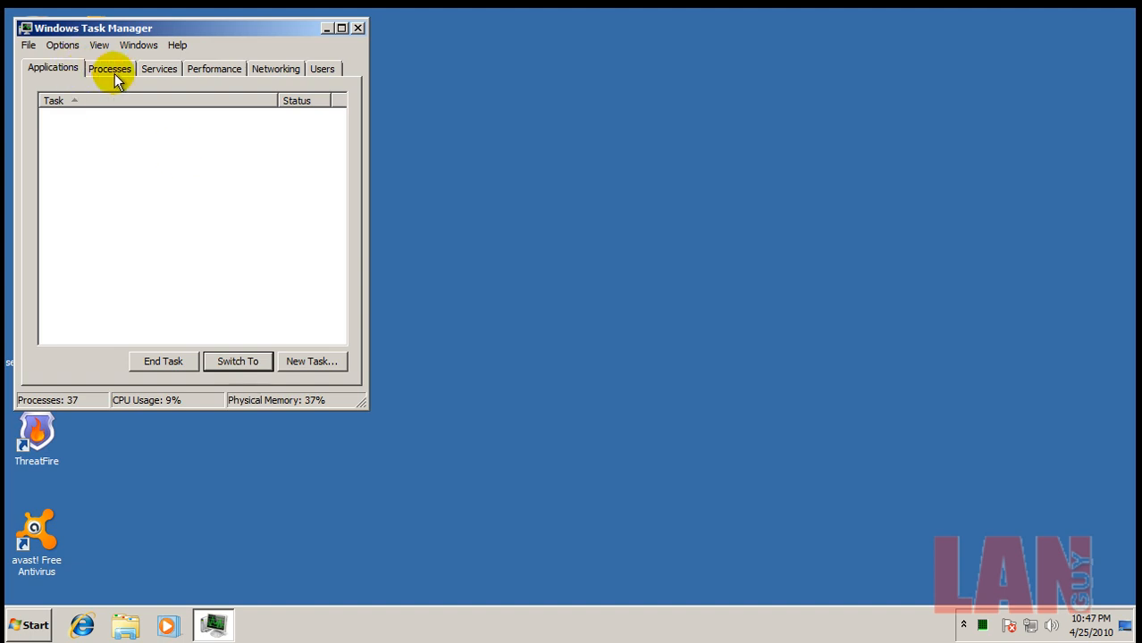
- Show processes from all users sorted by Description, then return to Internet Explorer
{"action": "left_click", "coordinate": [109, 68]}
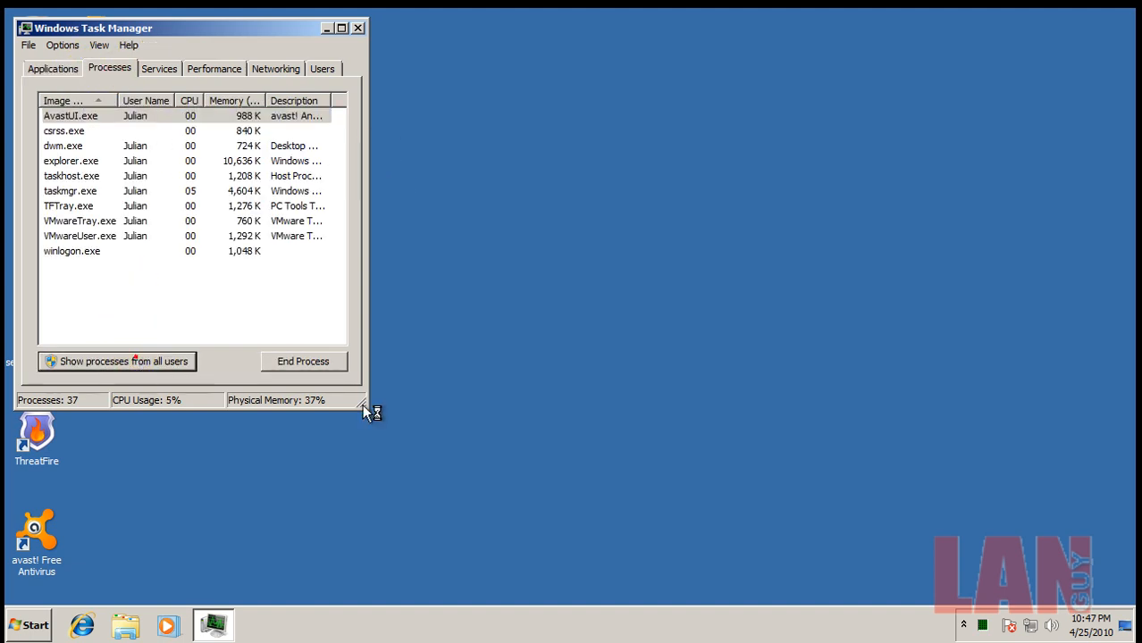
{"action": "left_click", "coordinate": [358, 28]}
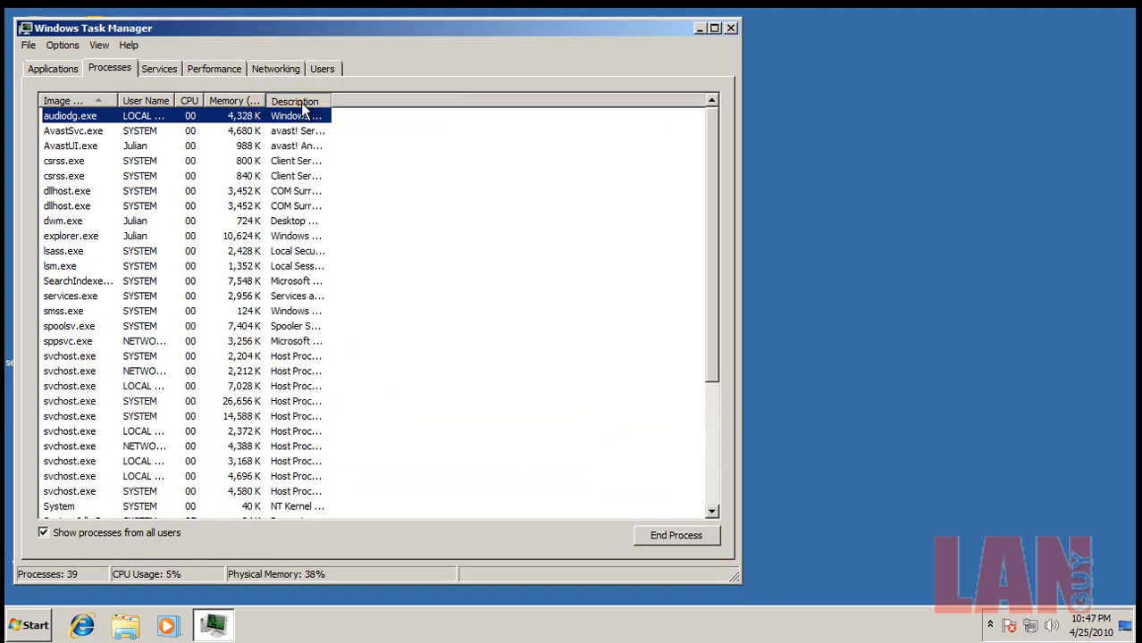
{"action": "left_click", "coordinate": [294, 100]}
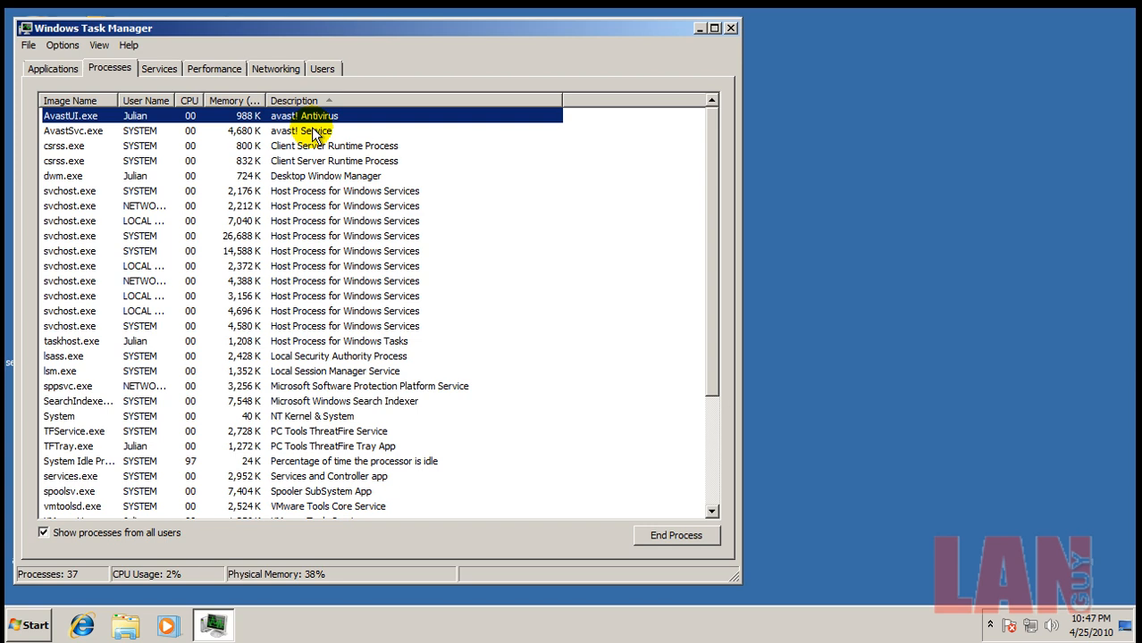
{"action": "mouse_move", "coordinate": [722, 213]}
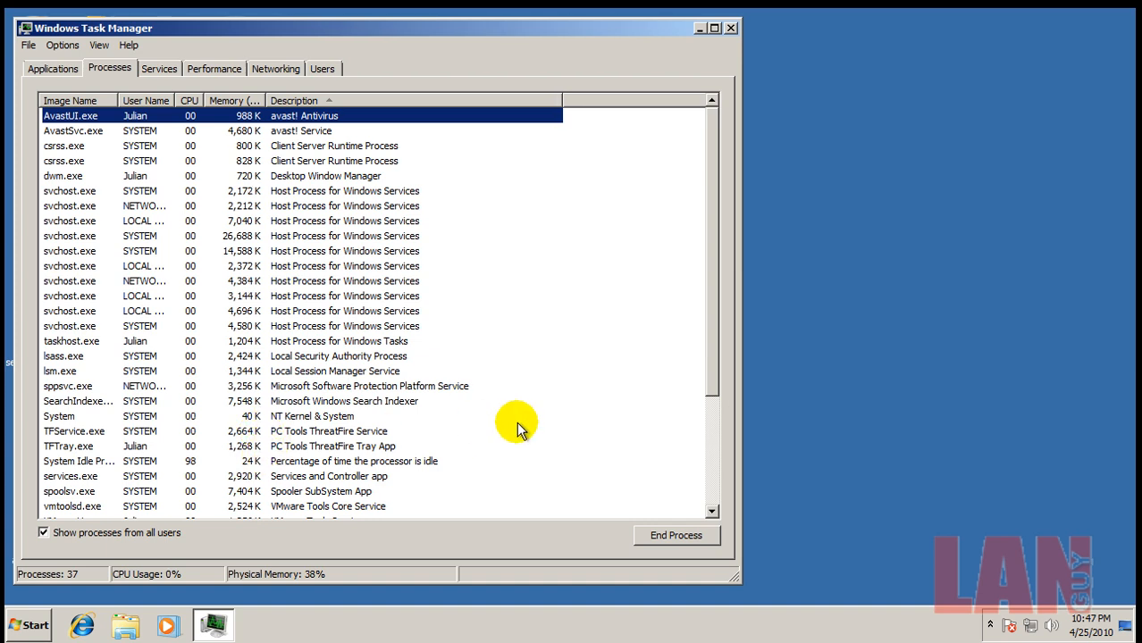
{"action": "mouse_move", "coordinate": [541, 471]}
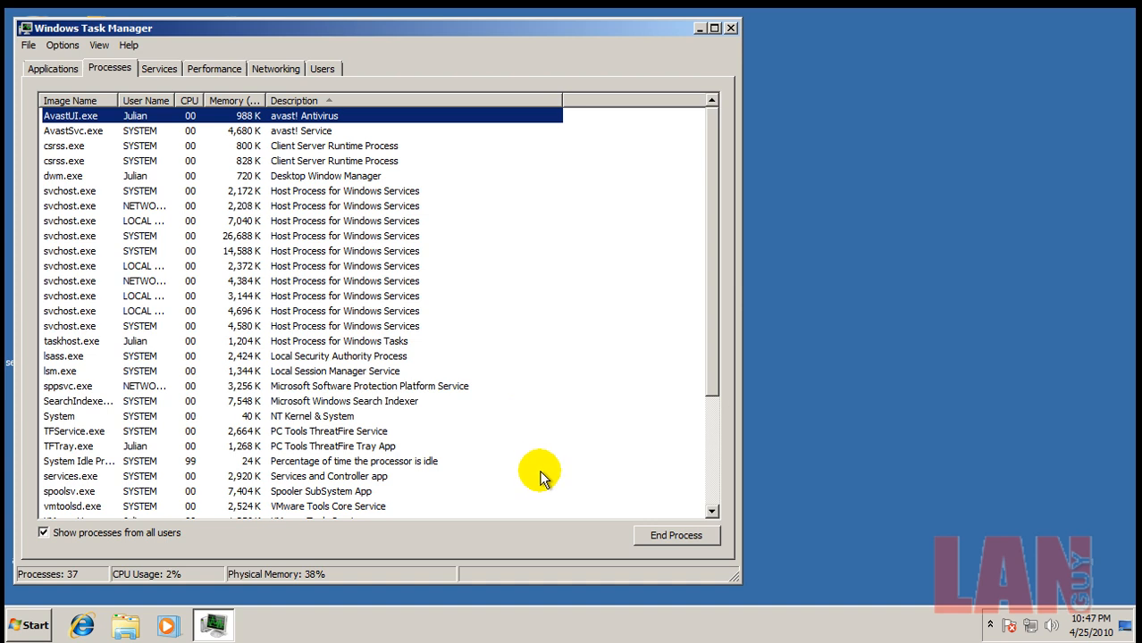
{"action": "mouse_move", "coordinate": [498, 445]}
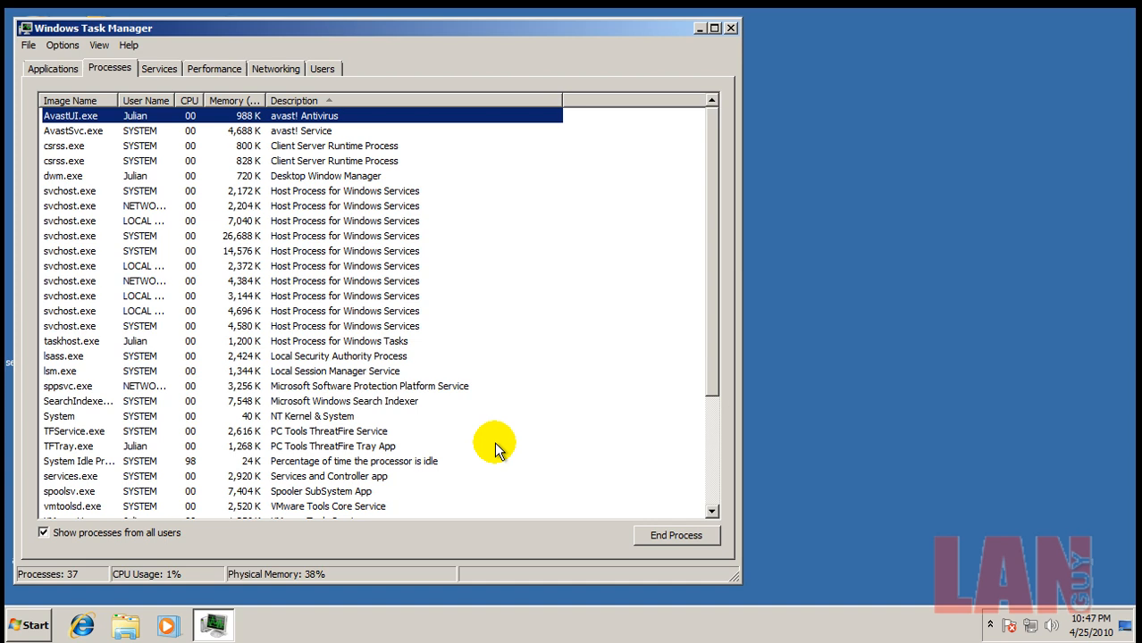
{"action": "mouse_move", "coordinate": [416, 463]}
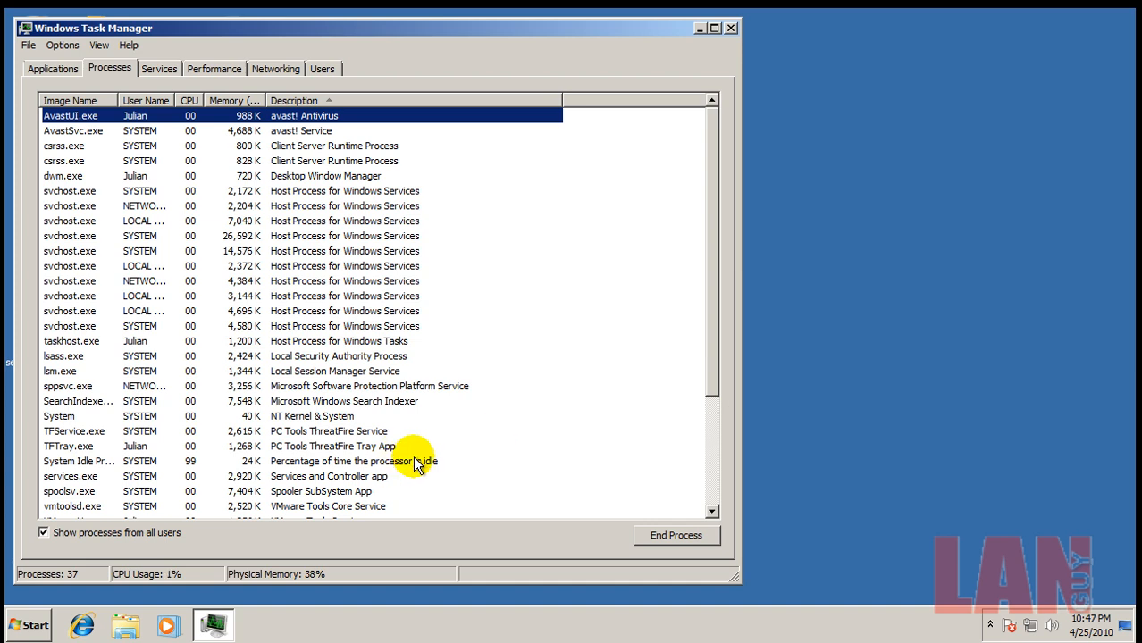
{"action": "mouse_move", "coordinate": [215, 623]}
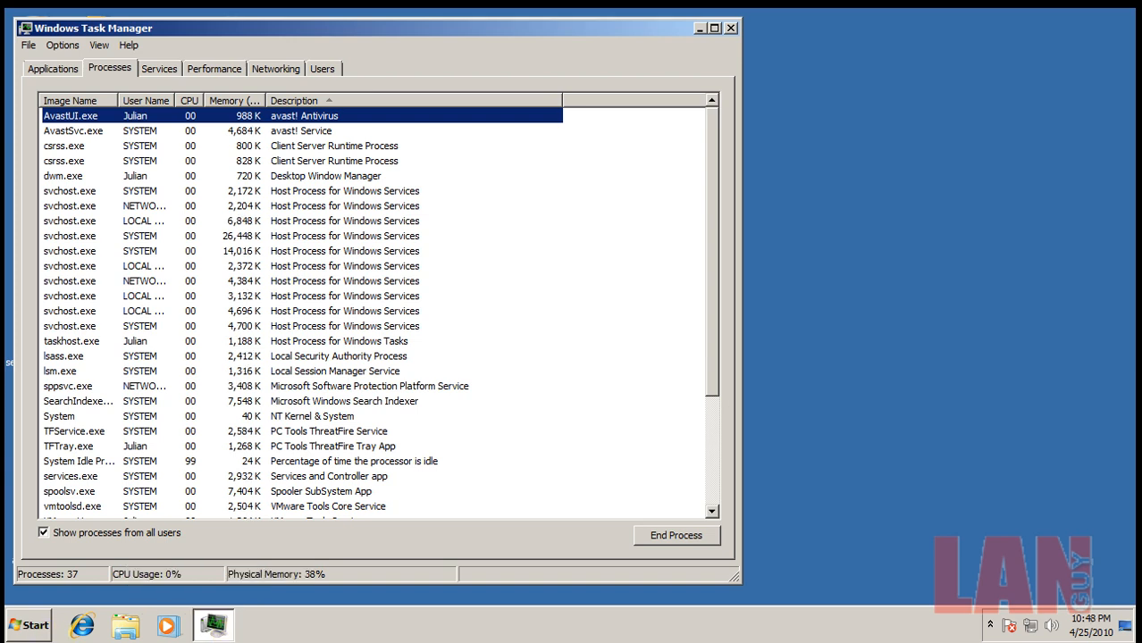
{"action": "mouse_move", "coordinate": [371, 509]}
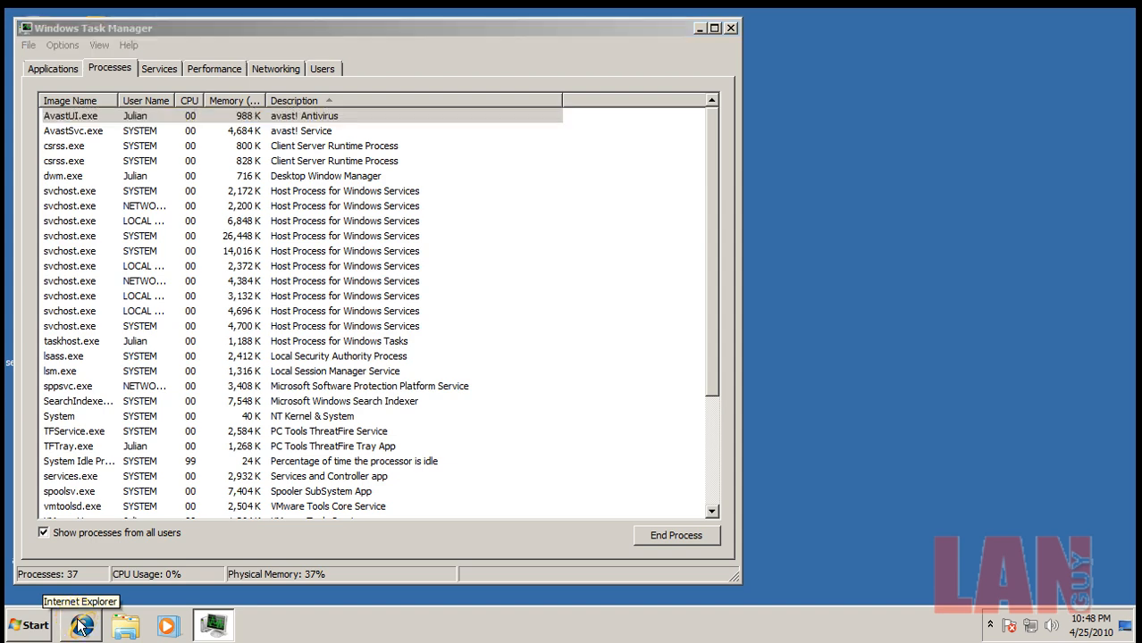
{"action": "left_click", "coordinate": [82, 625]}
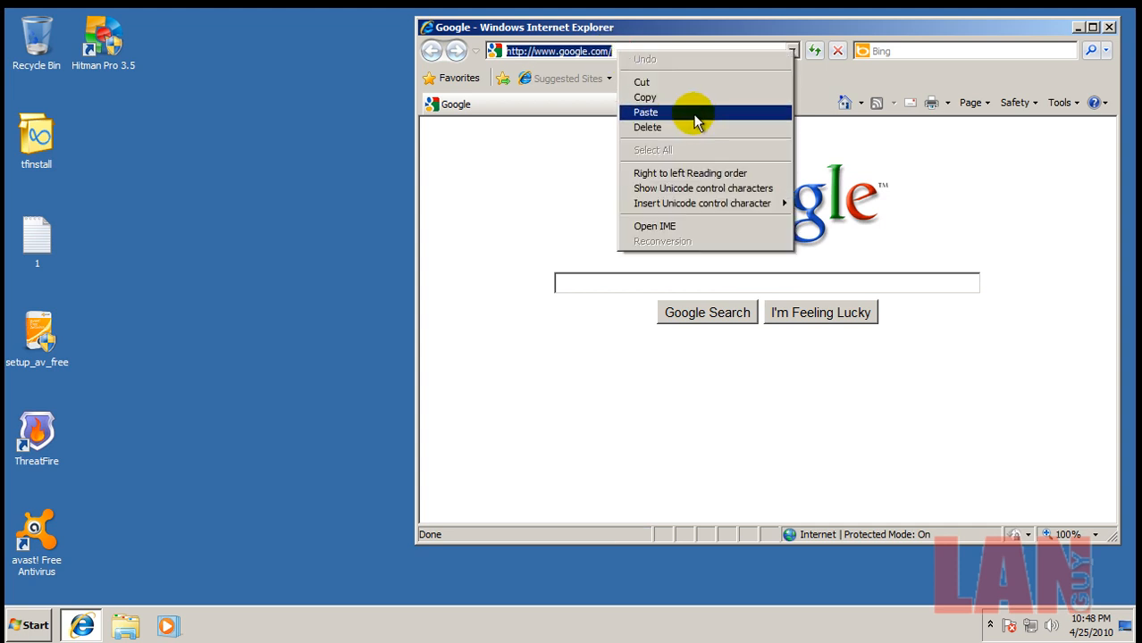
- Go to matousec.com via the pasted address and follow the Results and comments link
{"action": "left_click", "coordinate": [646, 112]}
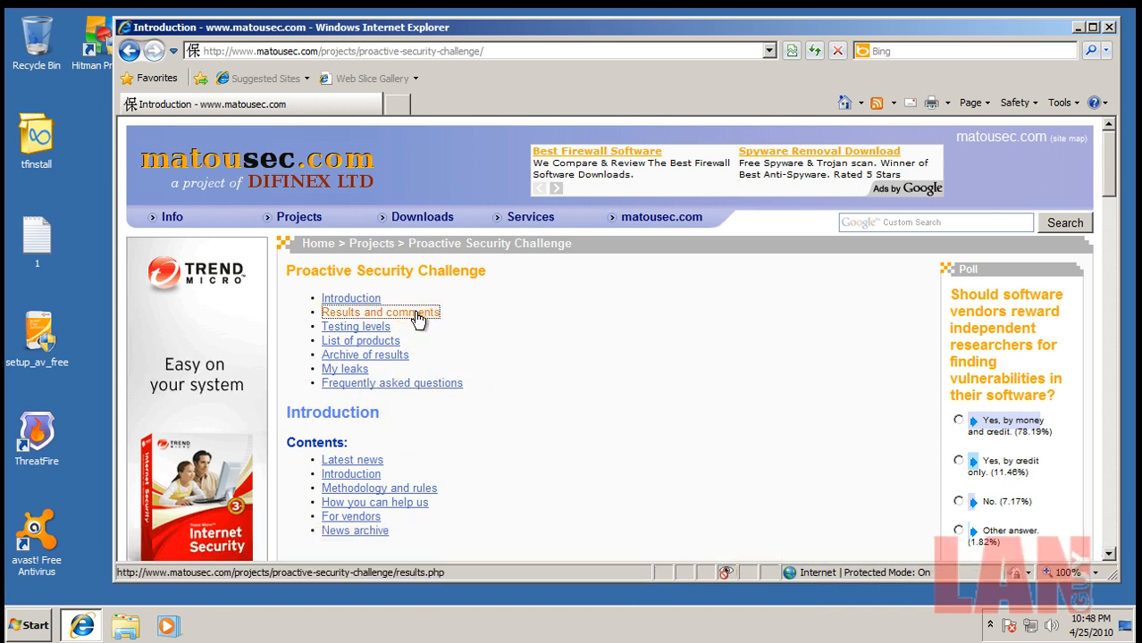
{"action": "left_click", "coordinate": [380, 312]}
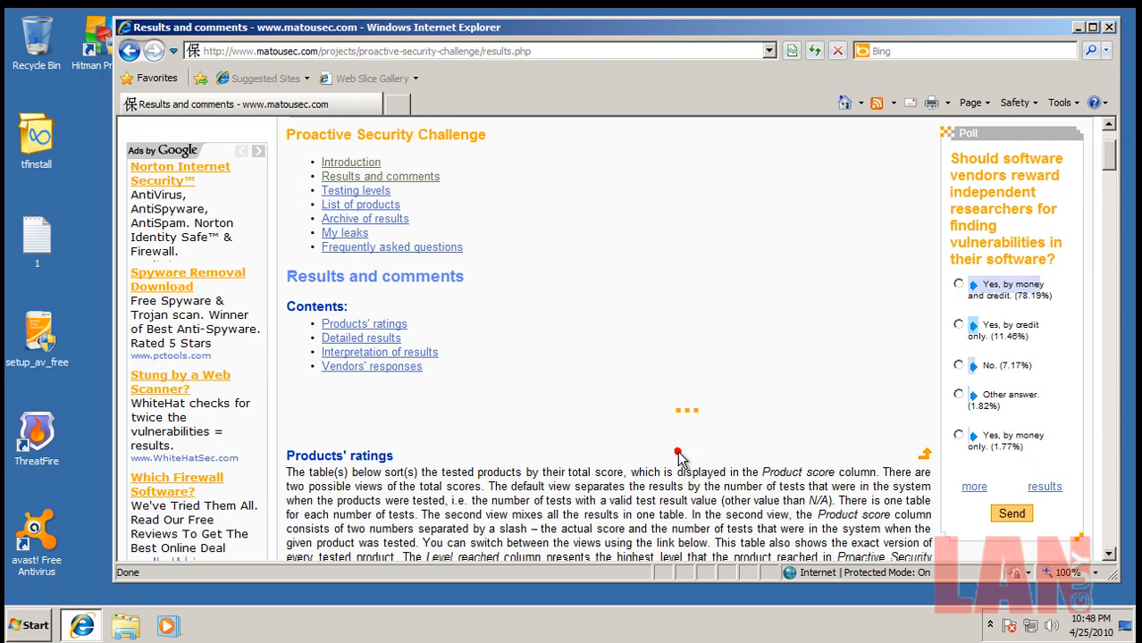
- Scroll down to the Products' ratings tables for the 148-test and 84-test suites
{"action": "scroll", "scroll_direction": "down", "scroll_amount": 3}
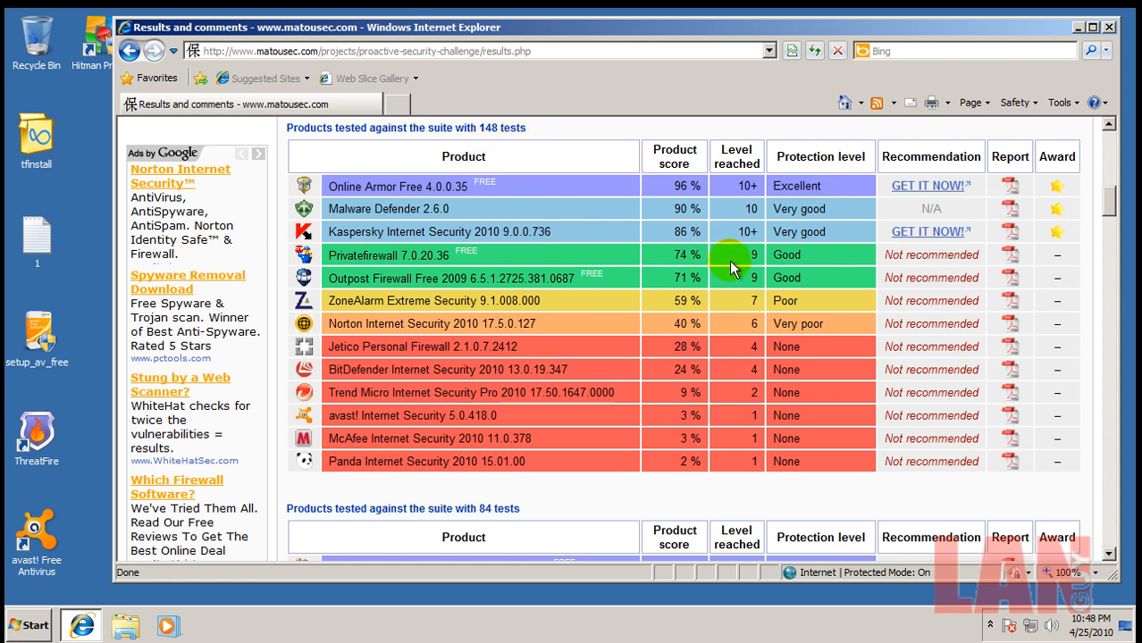
{"action": "mouse_move", "coordinate": [590, 242]}
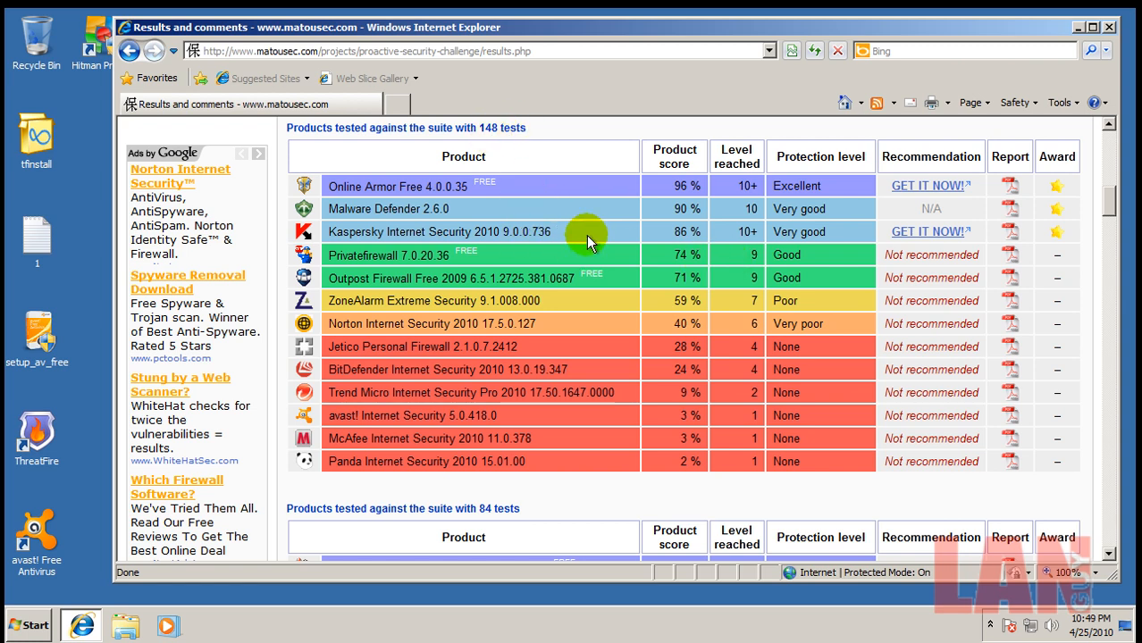
{"action": "scroll", "scroll_direction": "down", "scroll_amount": 3}
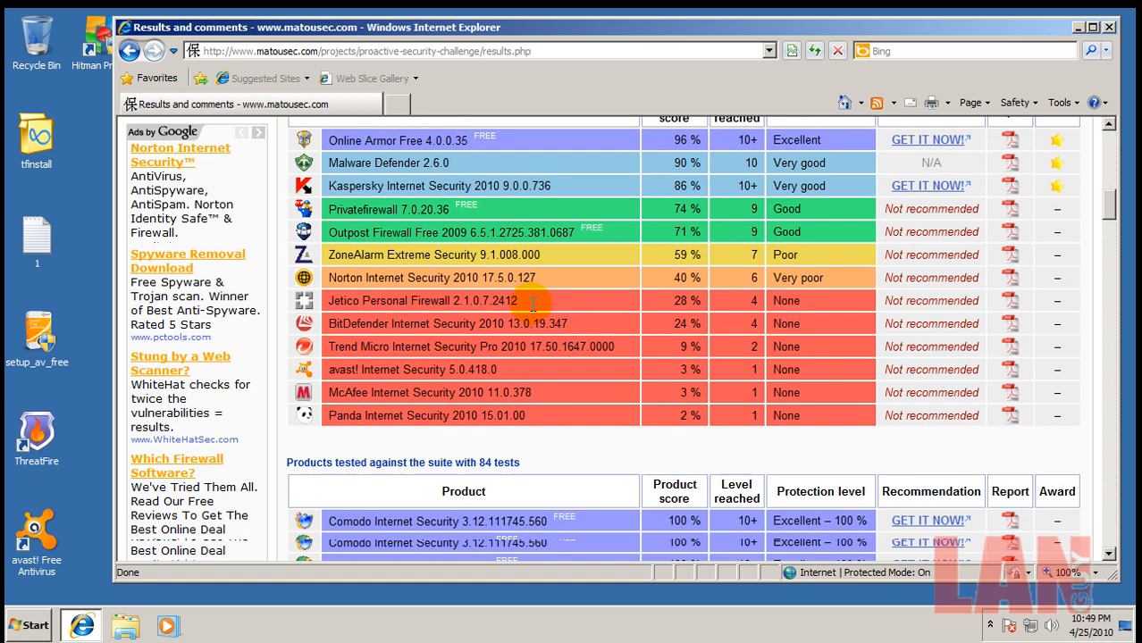
{"action": "scroll", "scroll_direction": "down", "scroll_amount": 3}
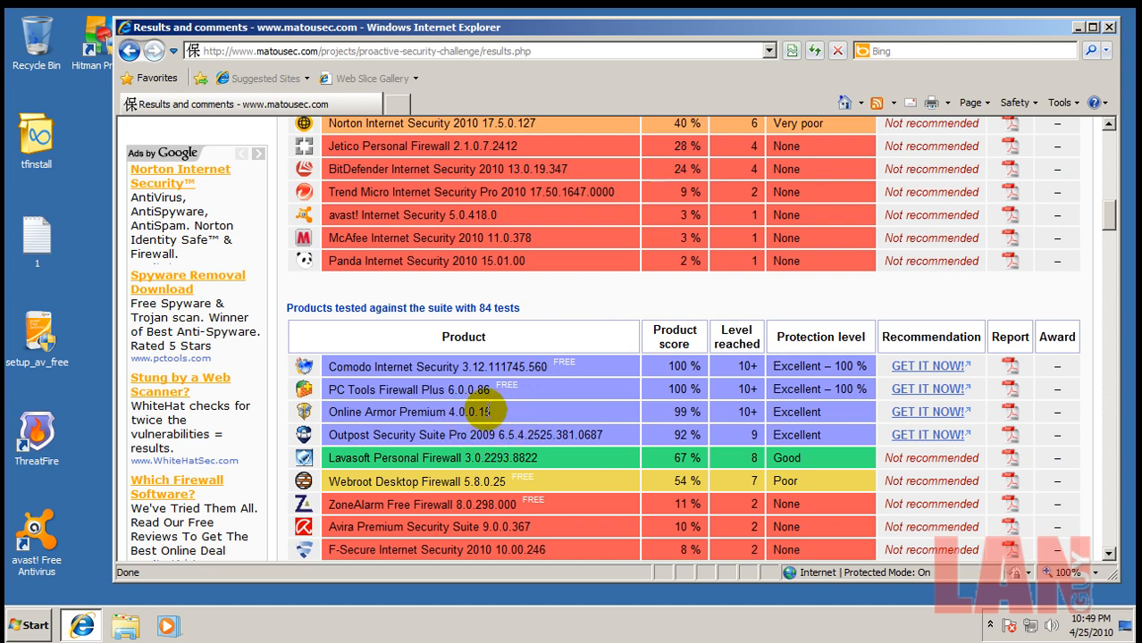
{"action": "scroll", "scroll_direction": "down", "scroll_amount": 3}
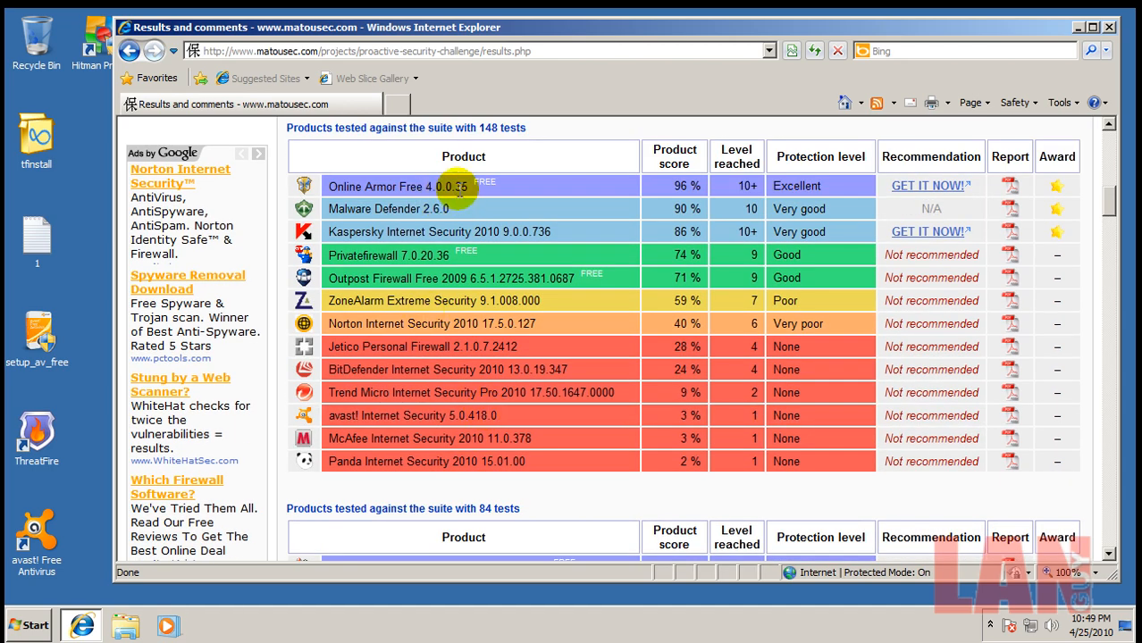
{"action": "scroll", "scroll_direction": "down", "scroll_amount": 3}
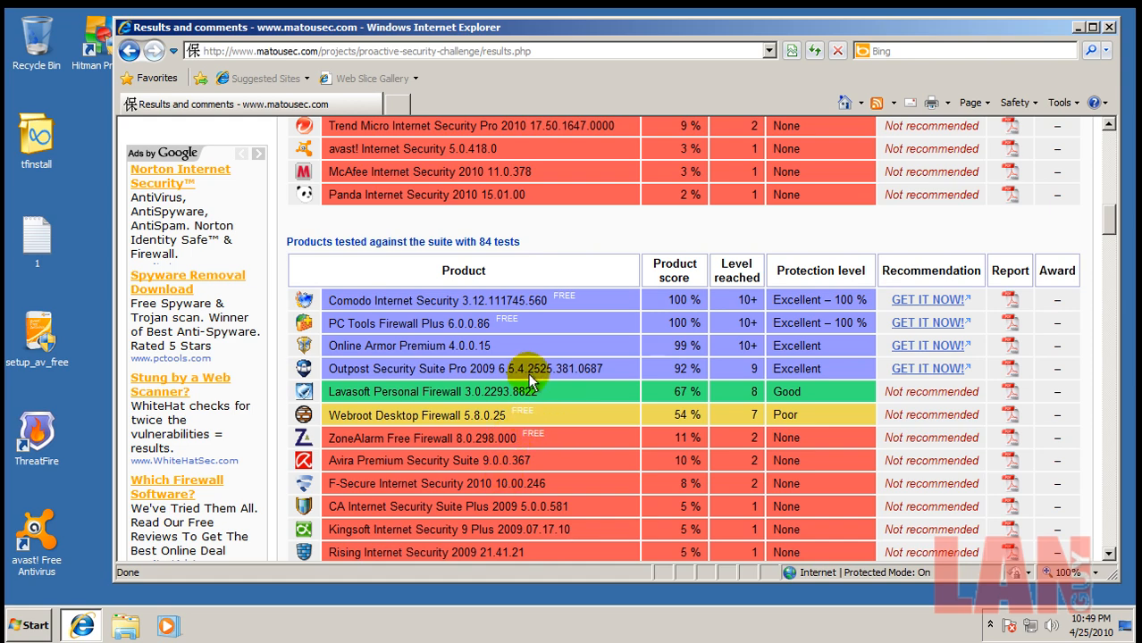
{"action": "scroll", "scroll_direction": "down", "scroll_amount": 3}
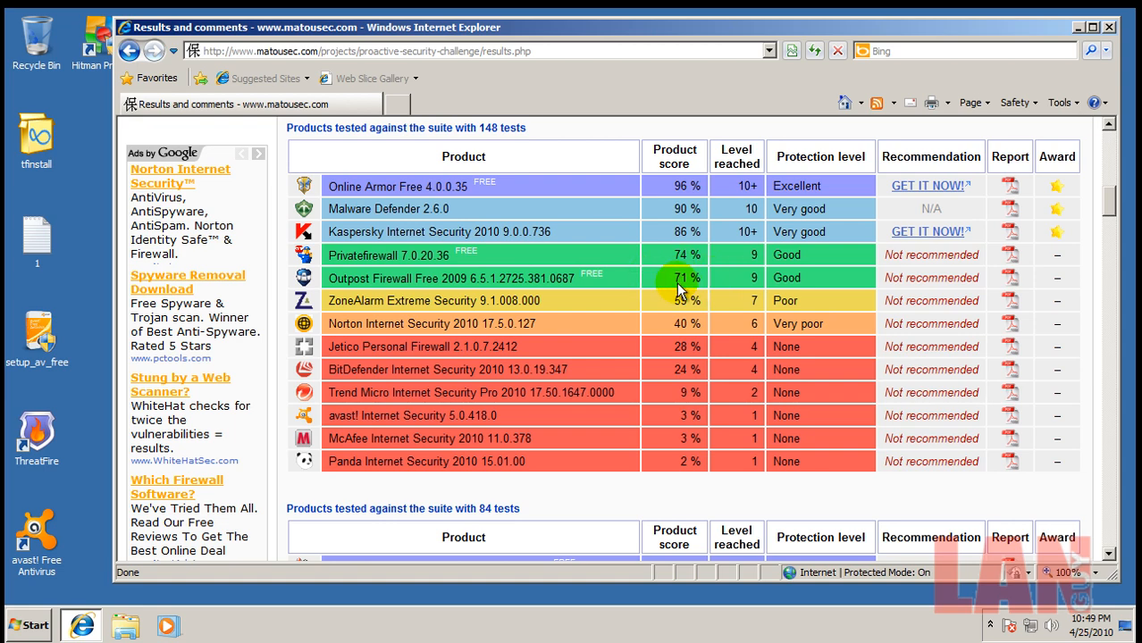
{"action": "scroll", "scroll_direction": "down", "scroll_amount": 3}
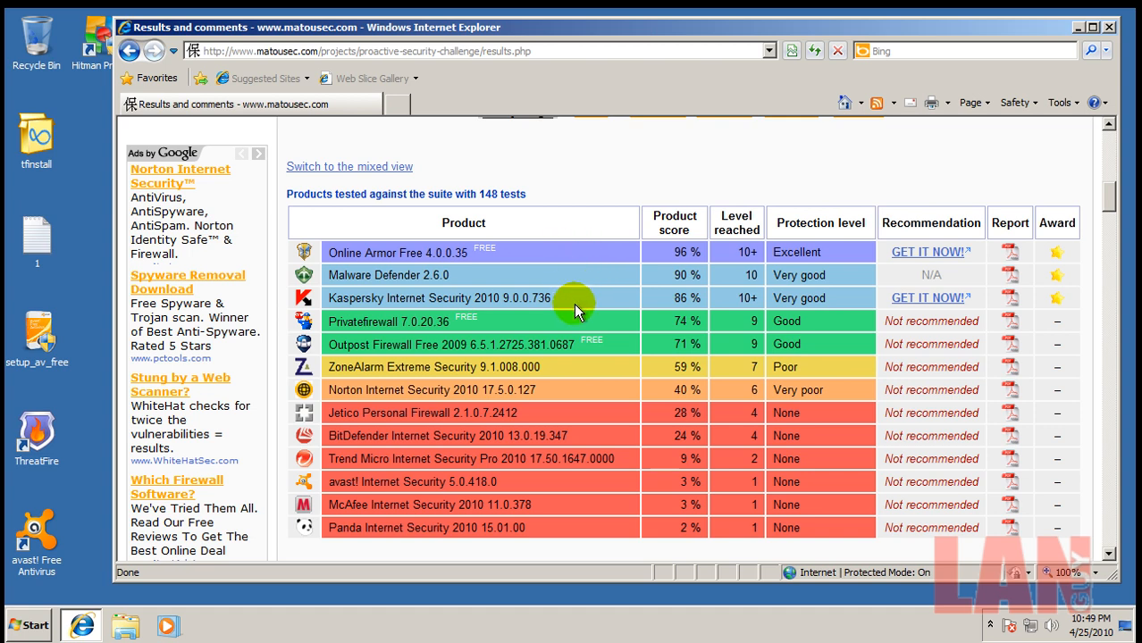
{"action": "mouse_move", "coordinate": [946, 201]}
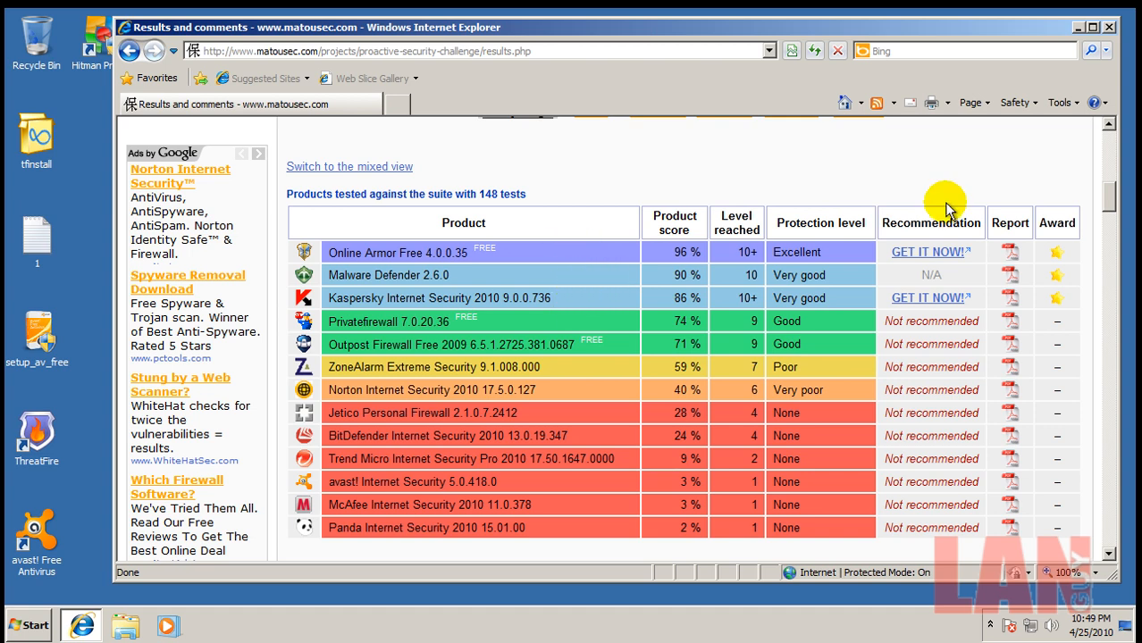
{"action": "mouse_move", "coordinate": [528, 295]}
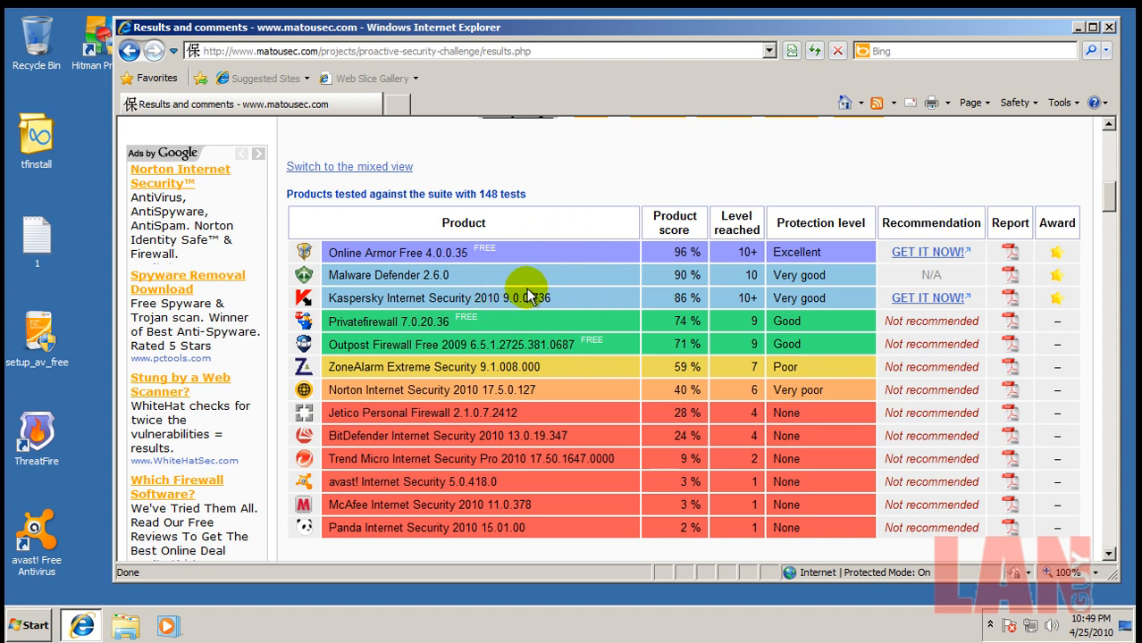
{"action": "mouse_move", "coordinate": [581, 297]}
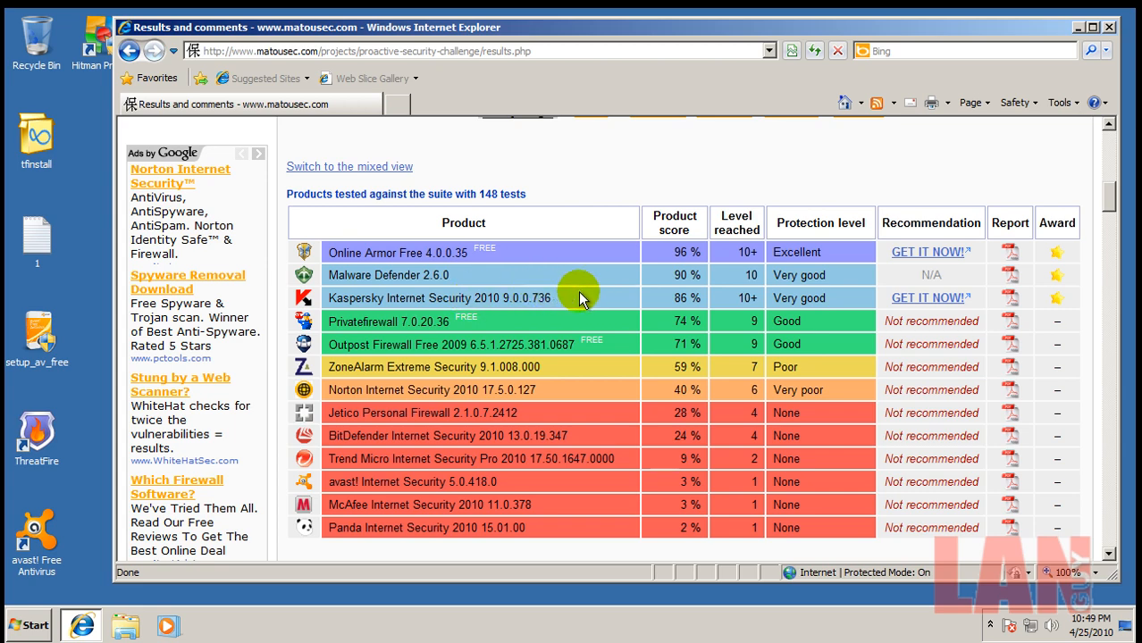
{"action": "mouse_move", "coordinate": [498, 265]}
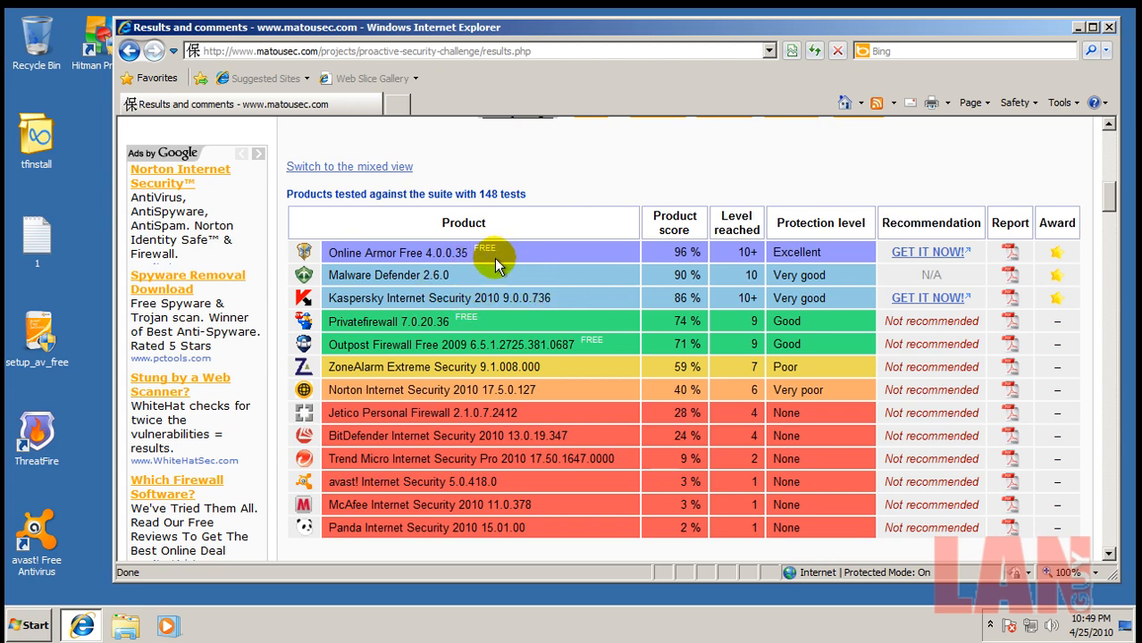
{"action": "scroll", "scroll_direction": "down", "scroll_amount": 3}
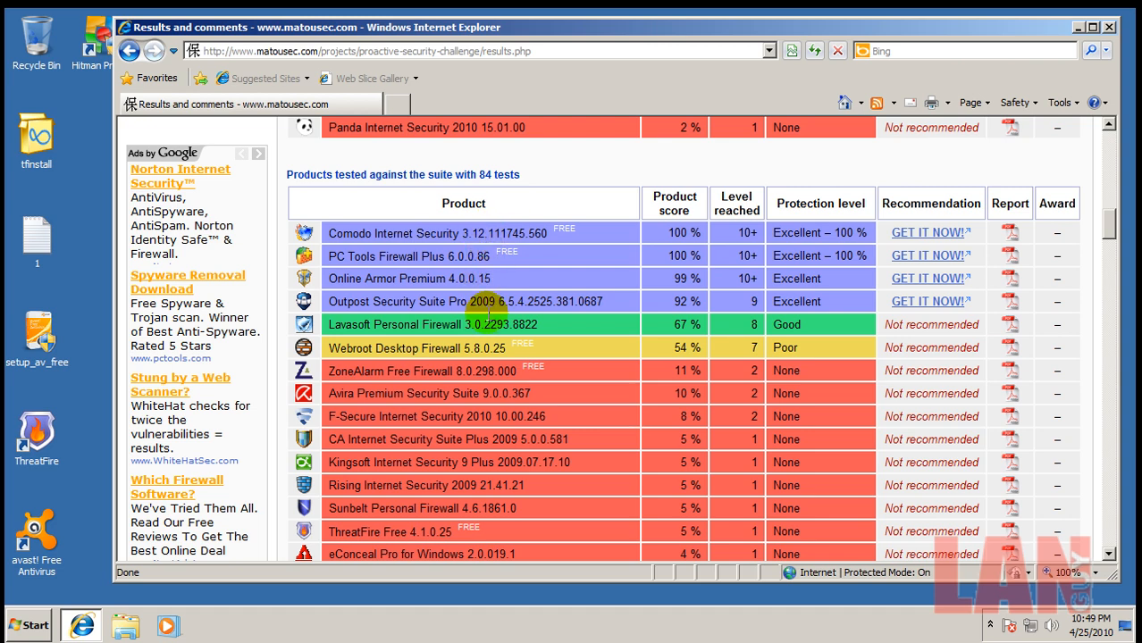